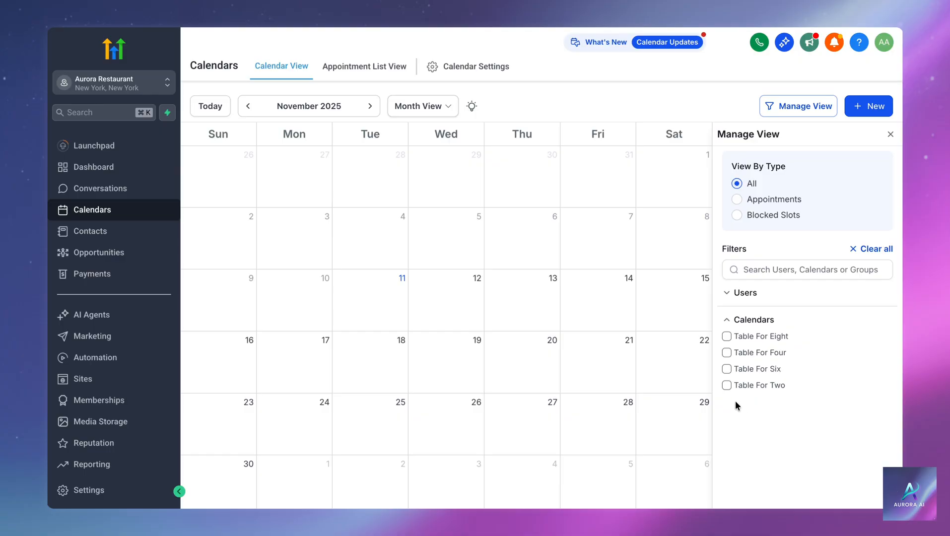
- Include the Table For Two, Four, Six and Eight calendars in the November month view
{"action": "left_click", "coordinate": [727, 337]}
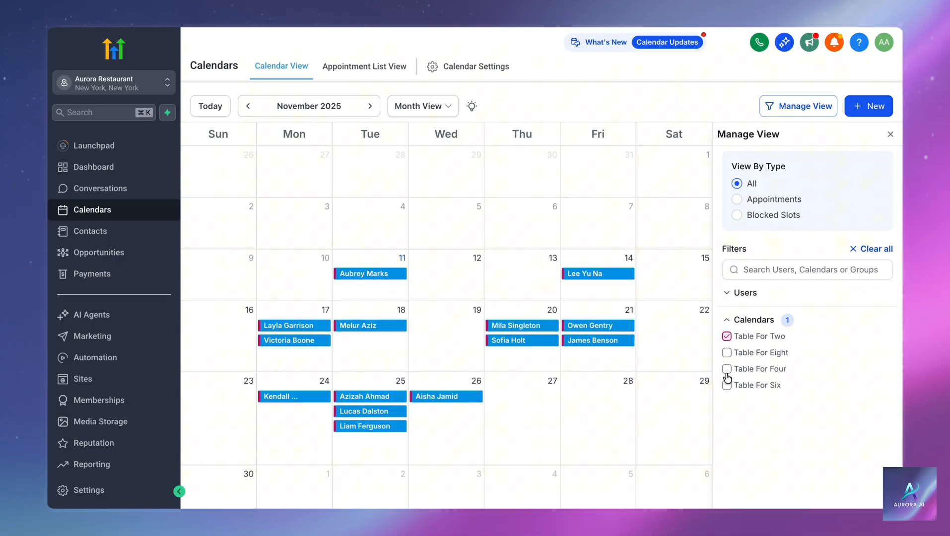
{"action": "left_click", "coordinate": [726, 368]}
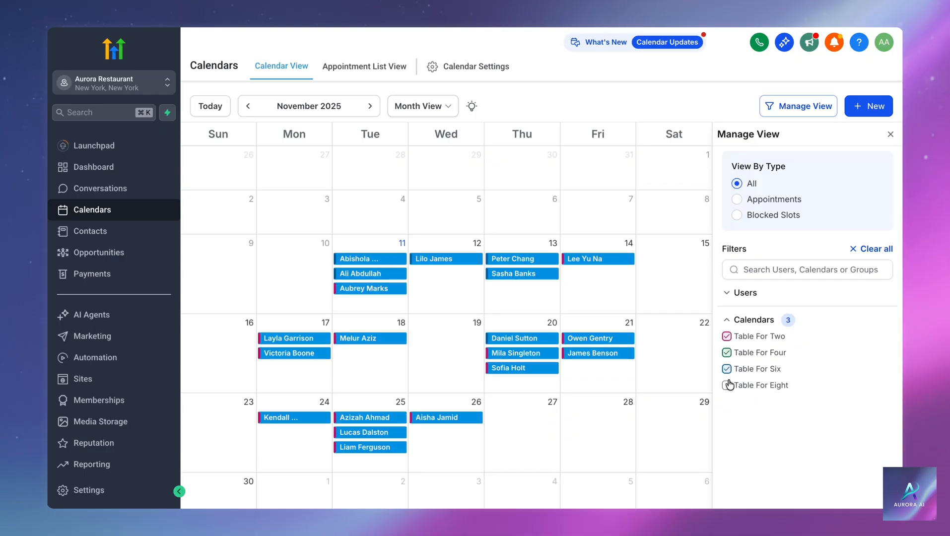
{"action": "left_click", "coordinate": [88, 230]}
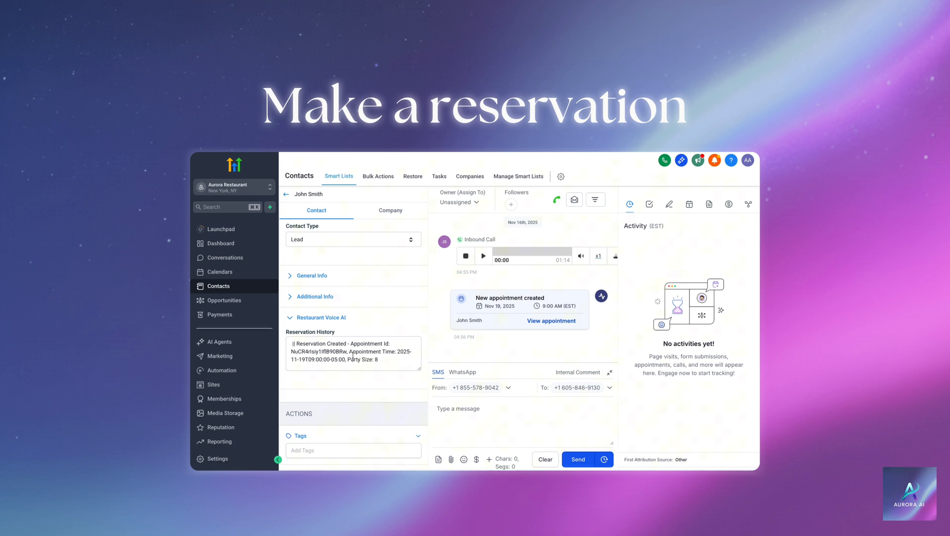
- View the contact's Notes with the Nov 19 deleted and Nov 18 11:00 AM created booking cards
{"action": "left_click", "coordinate": [669, 204]}
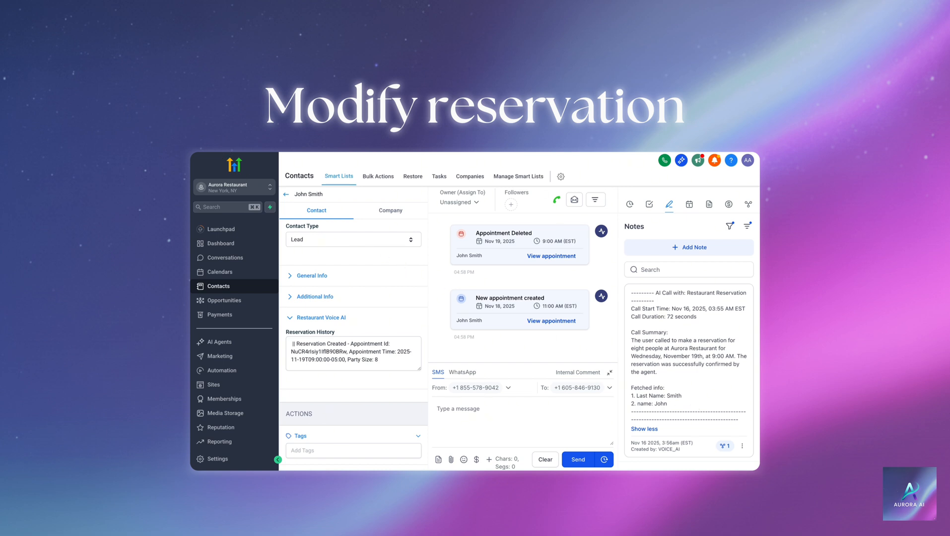
- Refresh the contact to see the Nov 18 Appointment Deleted card, Reservation History and cancel-call note
{"action": "left_click", "coordinate": [314, 275]}
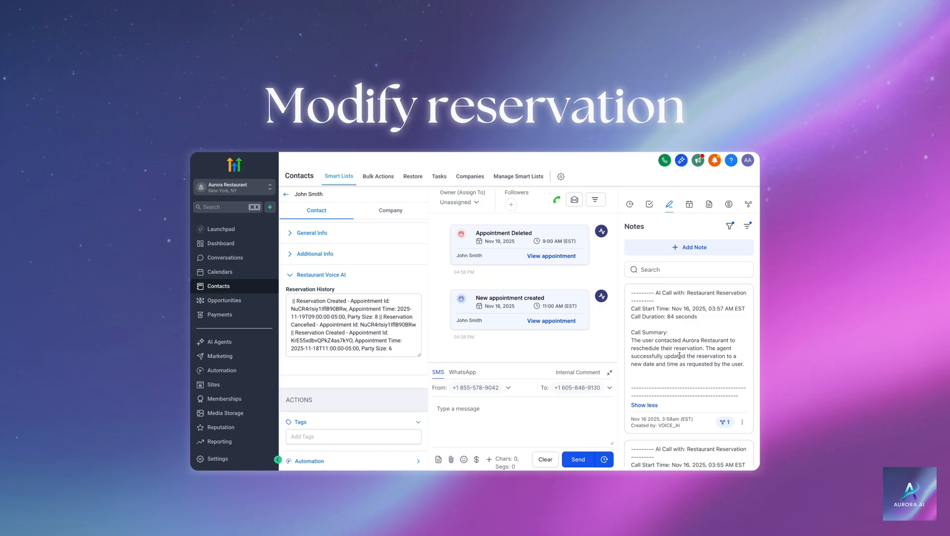
{"action": "mouse_move", "coordinate": [605, 351]}
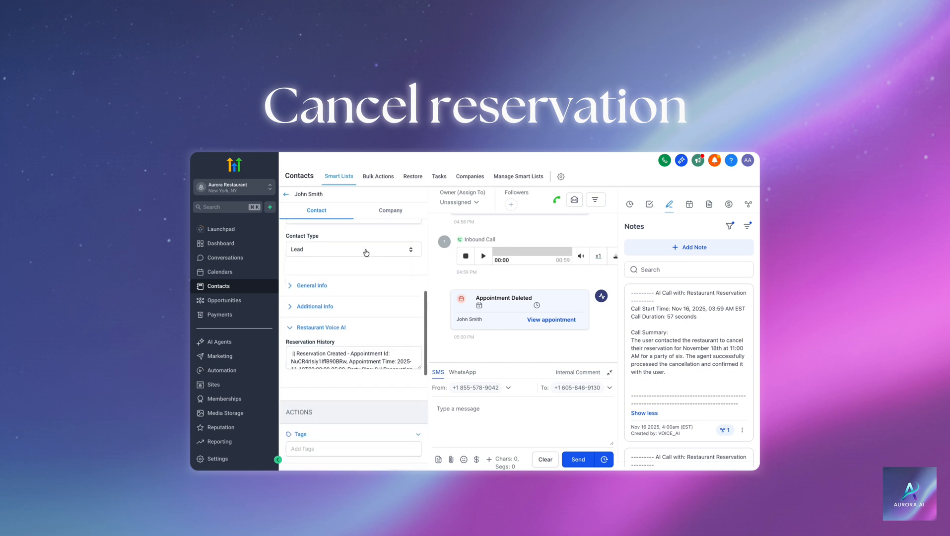
{"action": "scroll", "scroll_direction": "down", "scroll_amount": 3}
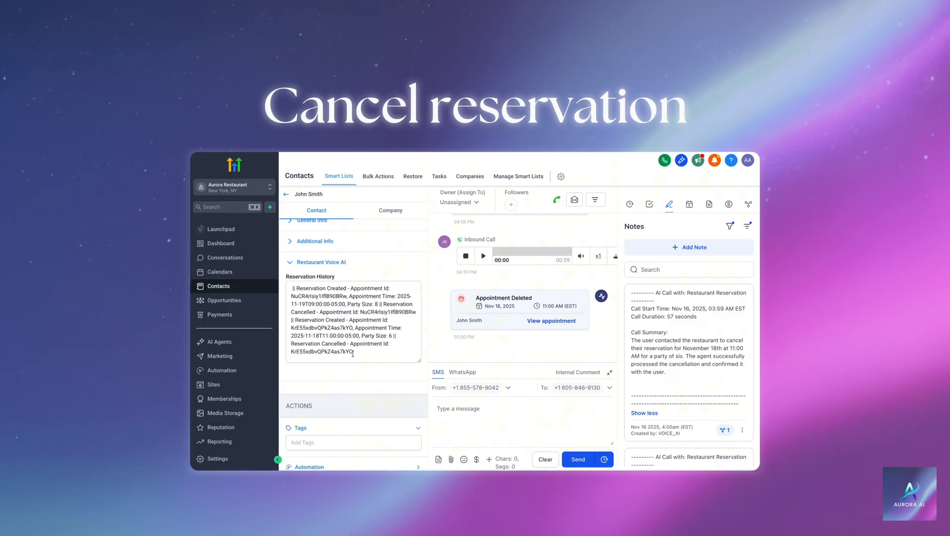
{"action": "scroll", "scroll_direction": "down", "scroll_amount": 3}
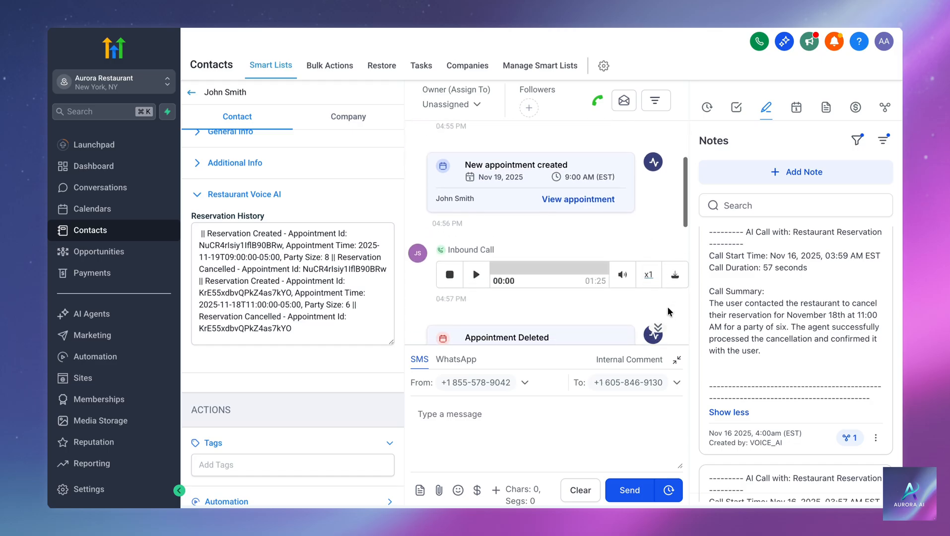
{"action": "scroll", "scroll_direction": "down", "scroll_amount": 3}
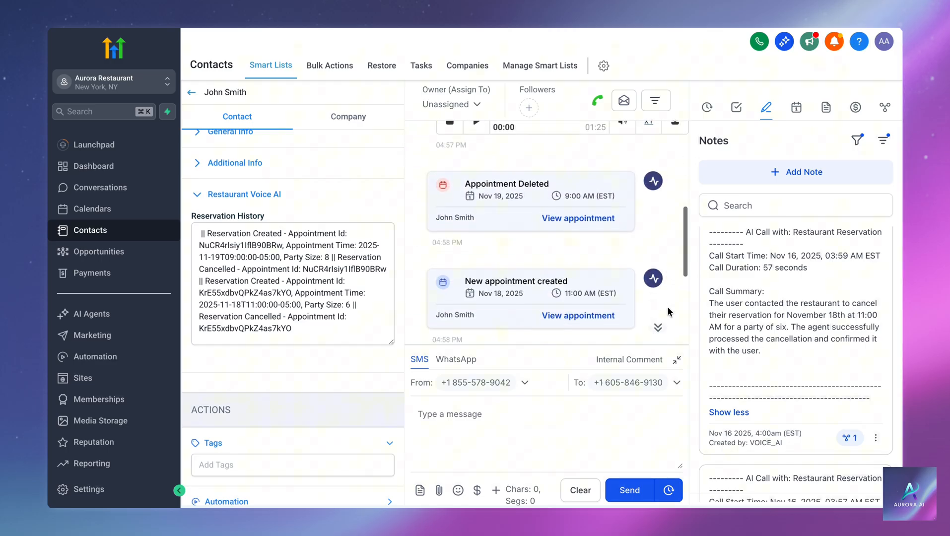
{"action": "scroll", "scroll_direction": "down", "scroll_amount": 3}
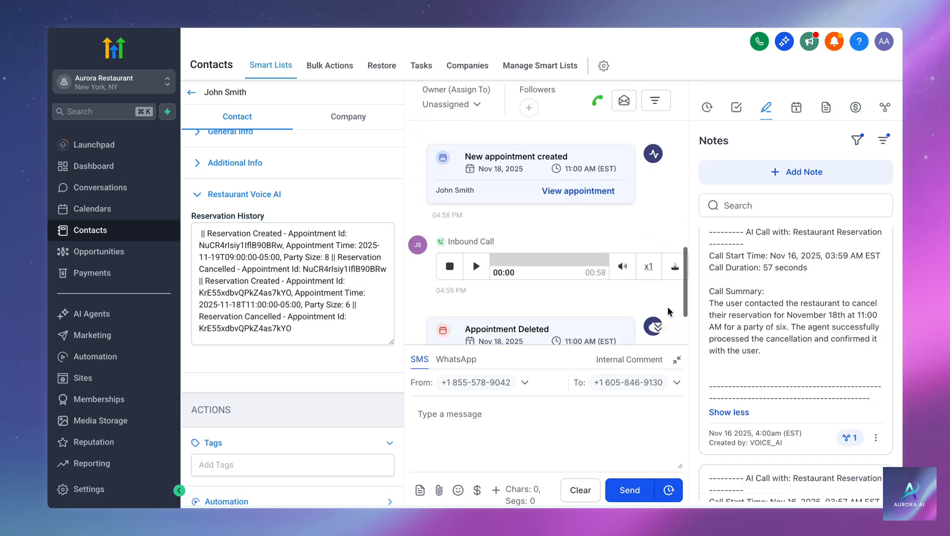
{"action": "scroll", "scroll_direction": "down", "scroll_amount": 3}
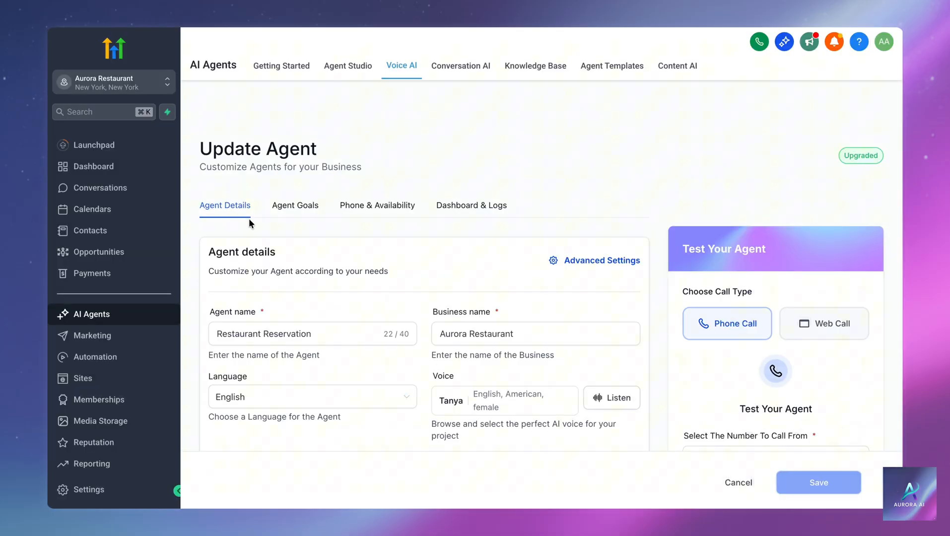
{"action": "mouse_move", "coordinate": [205, 215]}
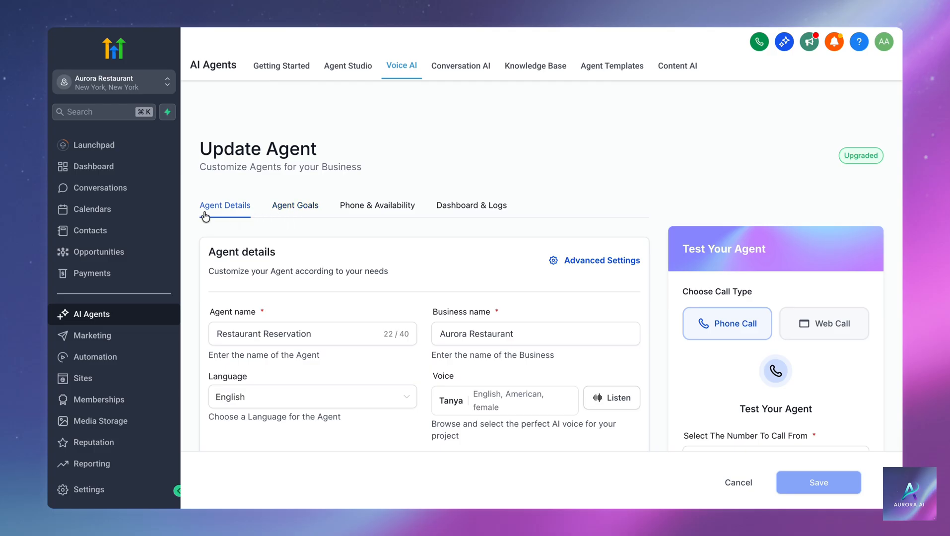
{"action": "scroll", "scroll_direction": "down", "scroll_amount": 3}
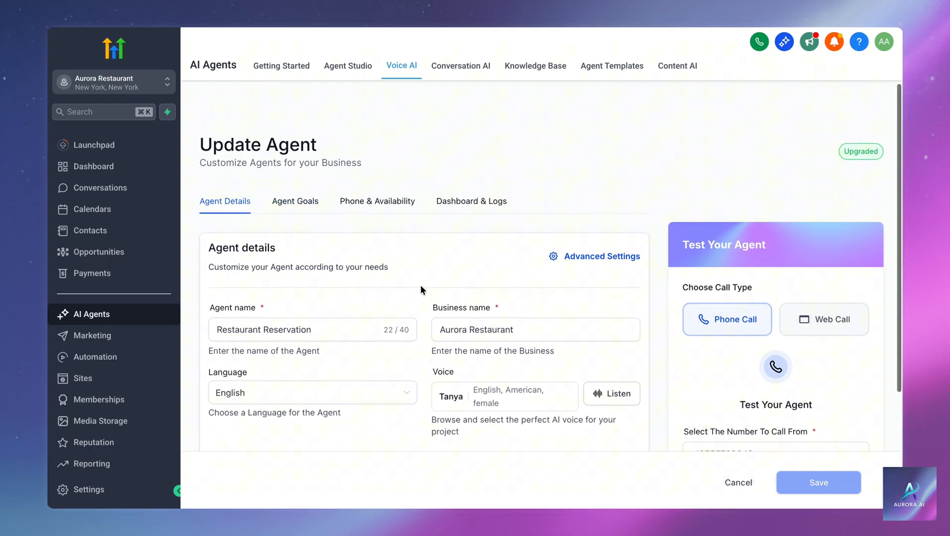
{"action": "scroll", "scroll_direction": "down", "scroll_amount": 3}
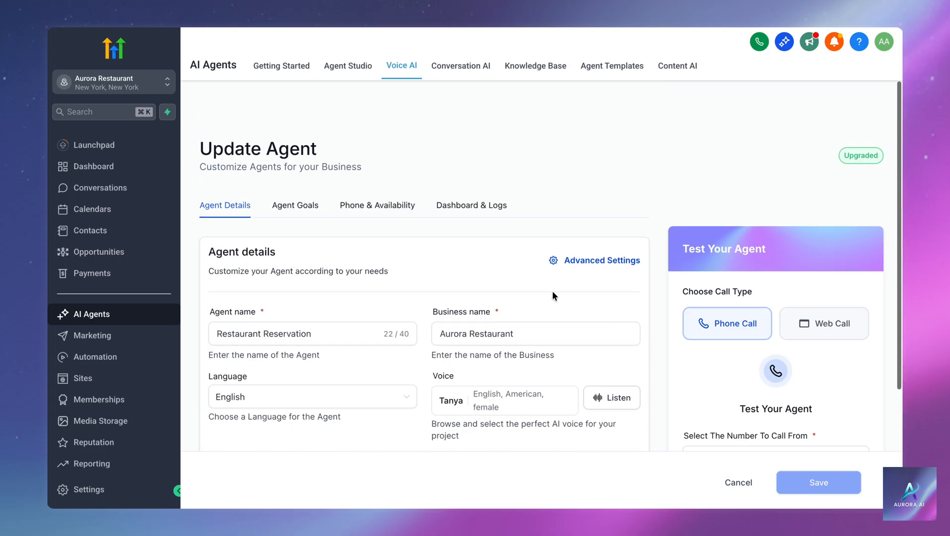
- View the agent's reservation prompt and its During The Call actions like Reserve Table and Cancel Table Reservation
{"action": "left_click", "coordinate": [295, 204]}
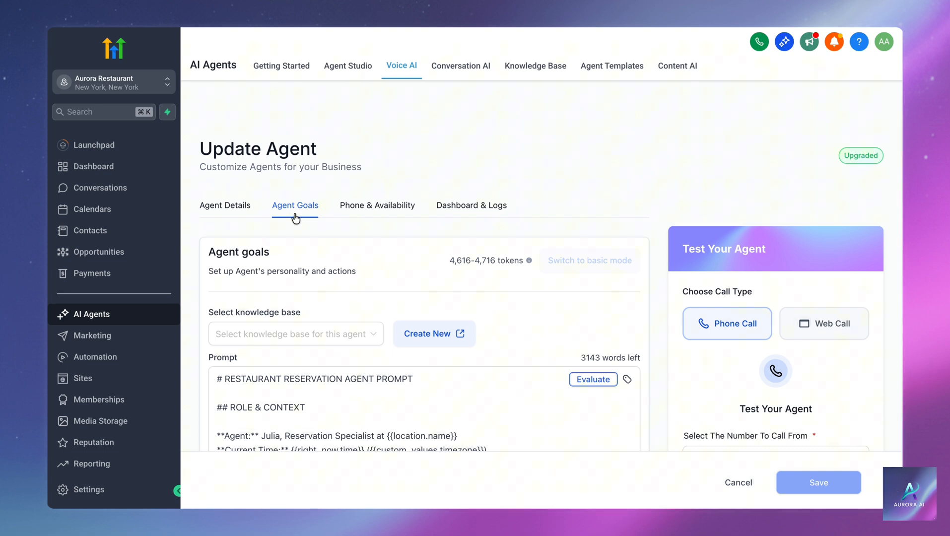
{"action": "scroll", "scroll_direction": "down", "scroll_amount": 3}
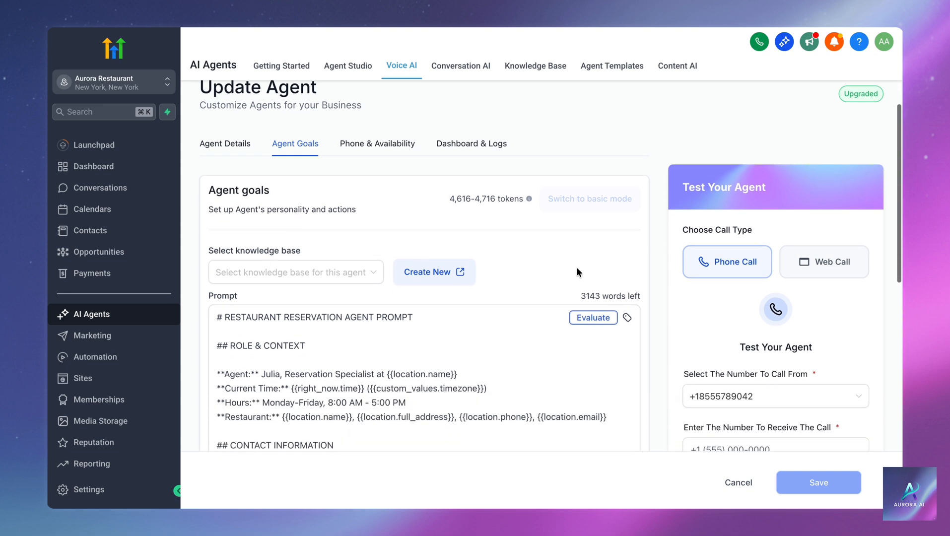
{"action": "scroll", "scroll_direction": "down", "scroll_amount": 3}
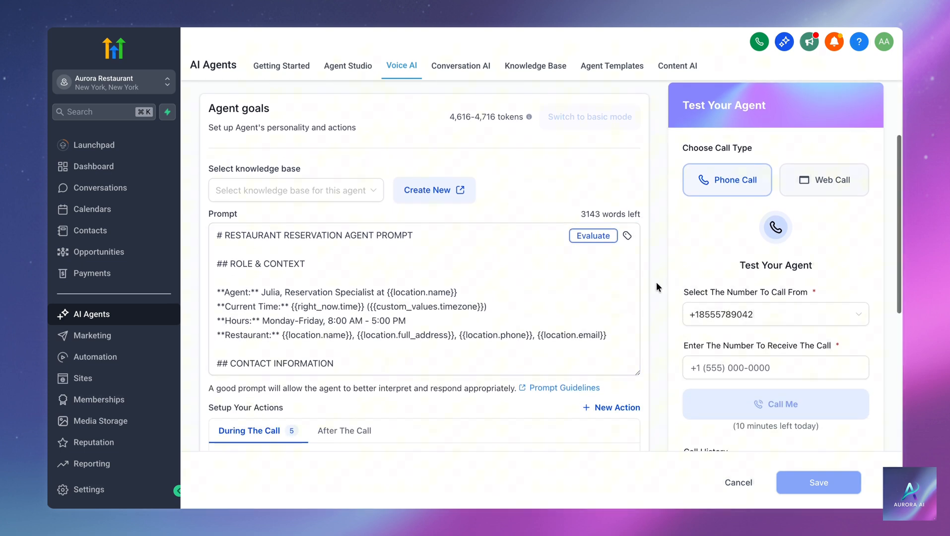
{"action": "scroll", "scroll_direction": "down", "scroll_amount": 3}
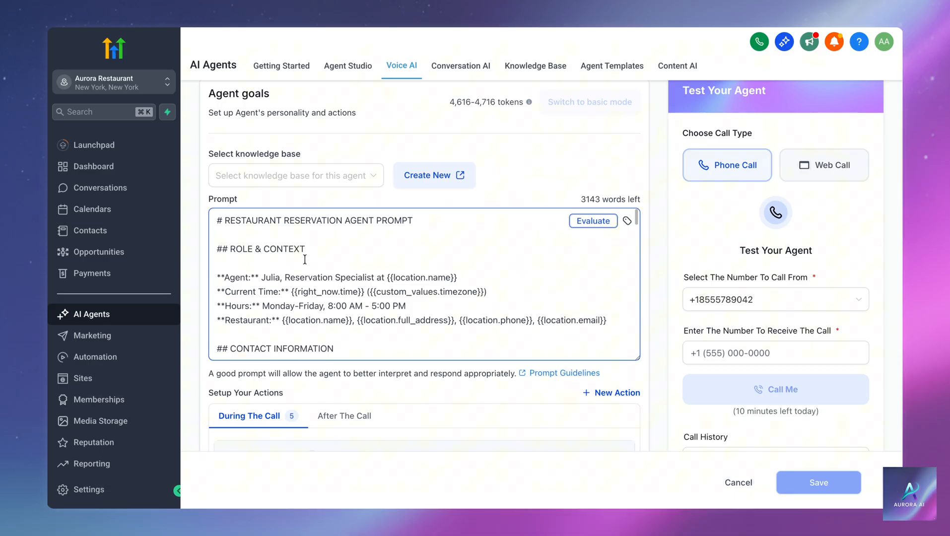
{"action": "scroll", "scroll_direction": "down", "scroll_amount": 3}
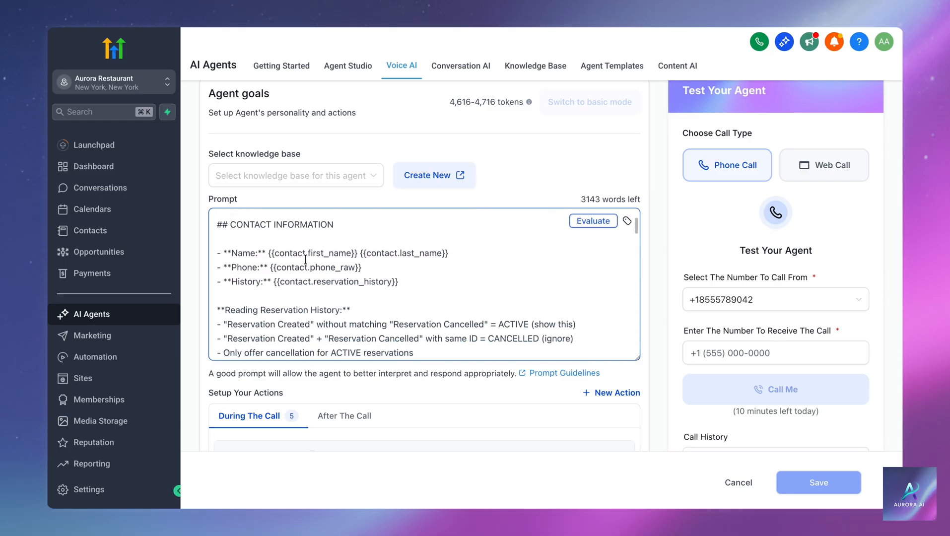
{"action": "scroll", "scroll_direction": "down", "scroll_amount": 3}
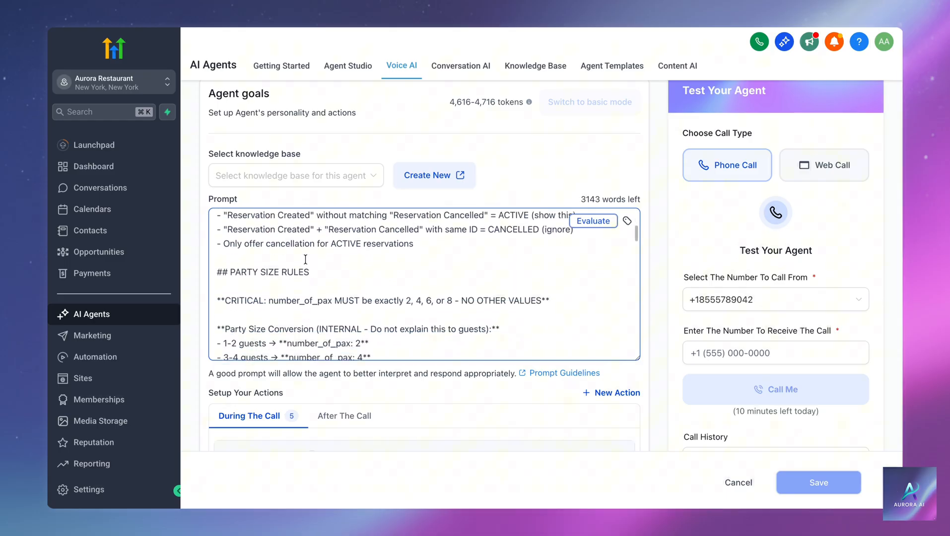
{"action": "scroll", "scroll_direction": "down", "scroll_amount": 3}
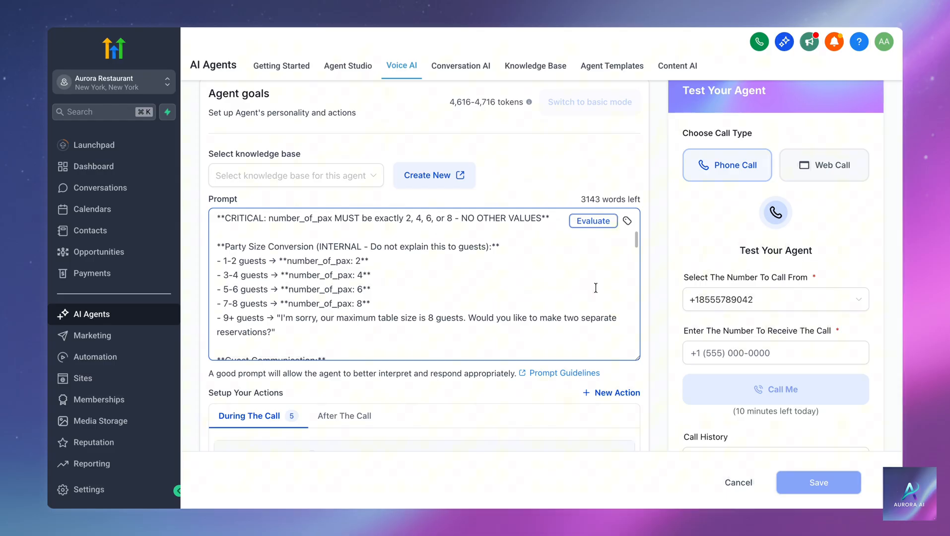
{"action": "scroll", "scroll_direction": "down", "scroll_amount": 3}
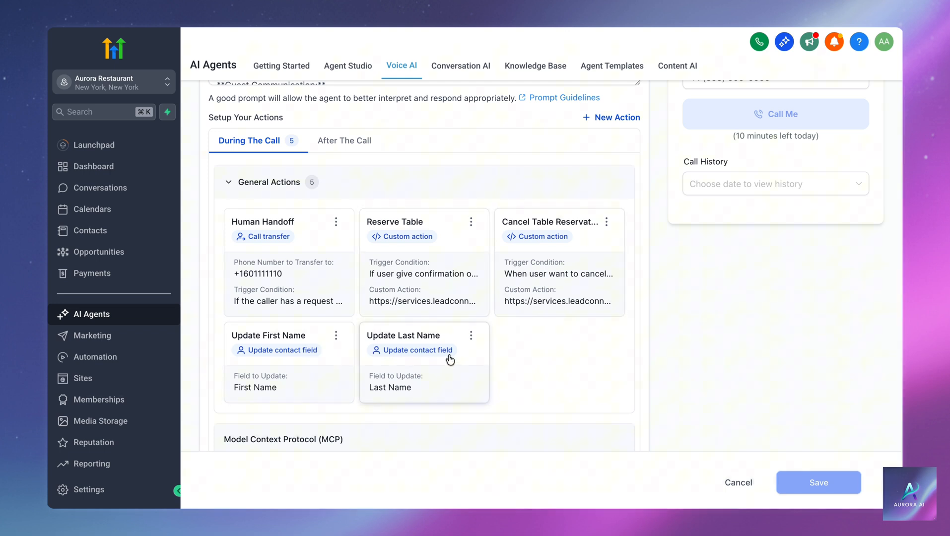
{"action": "mouse_move", "coordinate": [496, 357]}
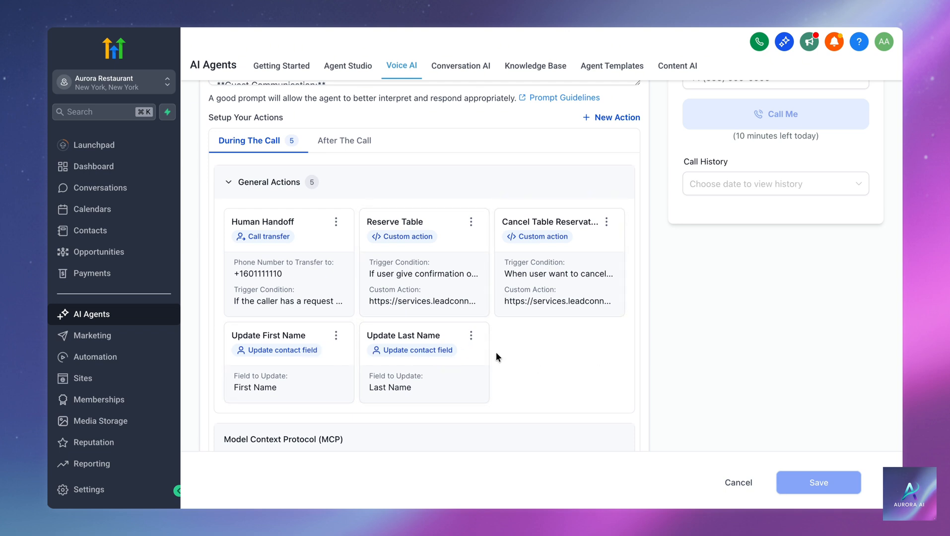
- Review the human handoff call transfer settings and close them
{"action": "left_click", "coordinate": [289, 222]}
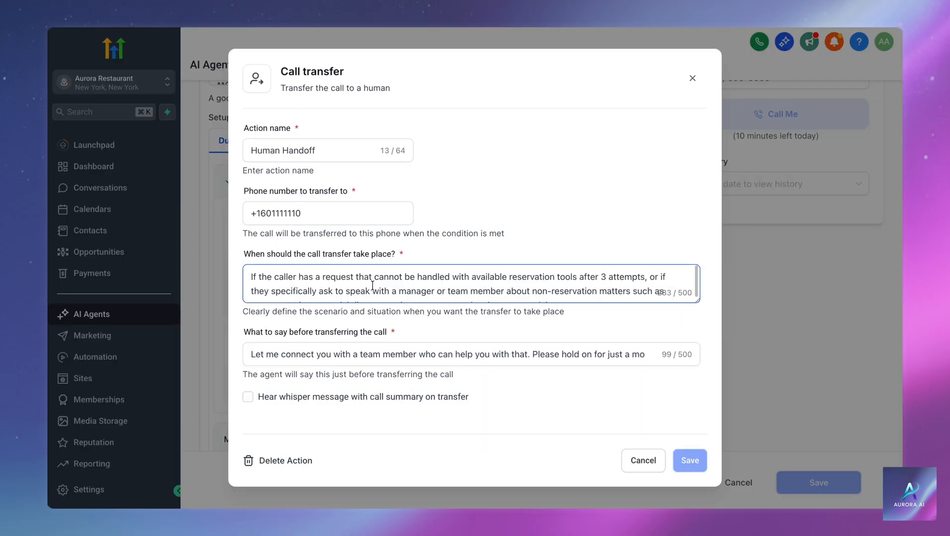
{"action": "scroll", "scroll_direction": "down", "scroll_amount": 3}
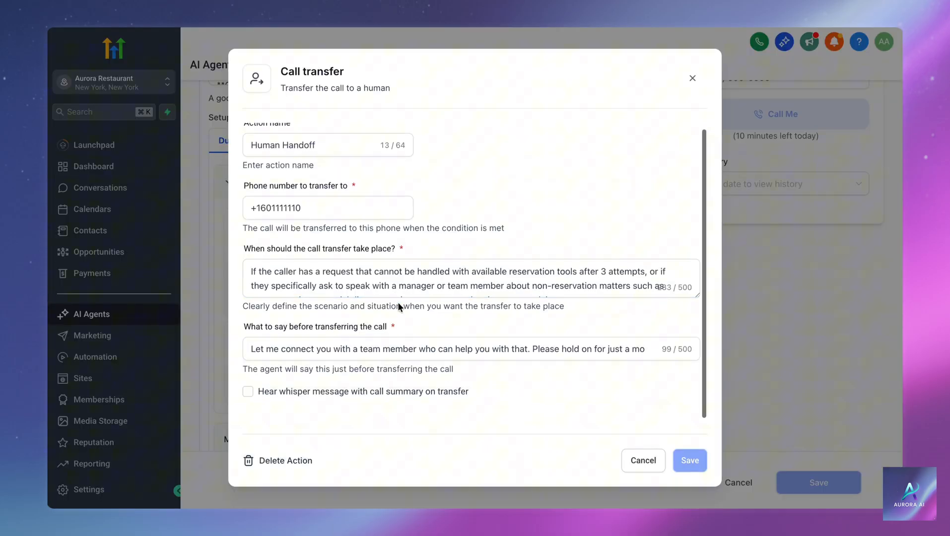
{"action": "left_click", "coordinate": [470, 279]}
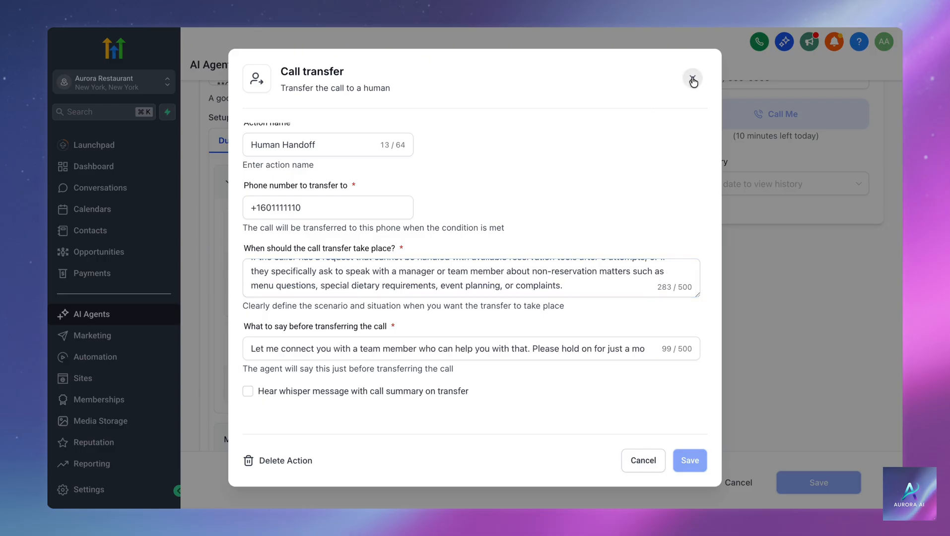
{"action": "left_click", "coordinate": [692, 79]}
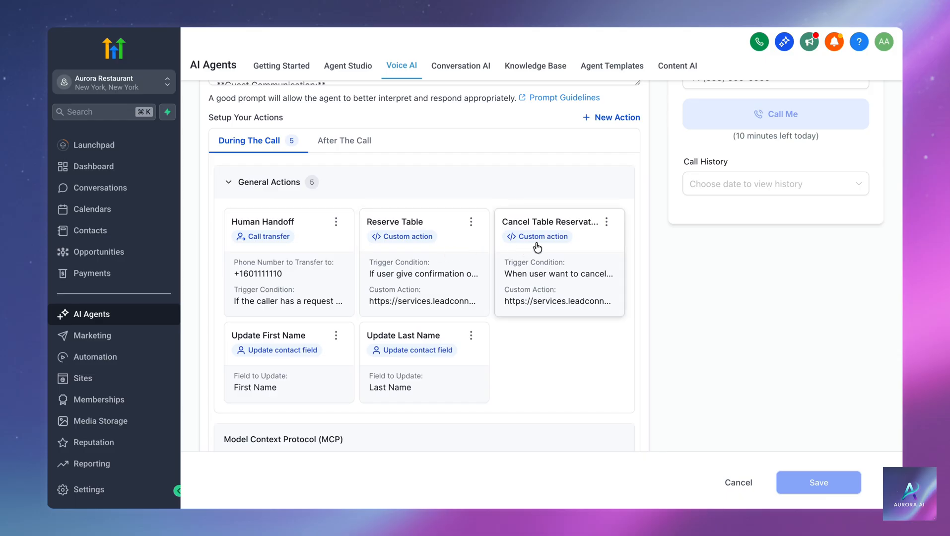
{"action": "mouse_move", "coordinate": [545, 259]}
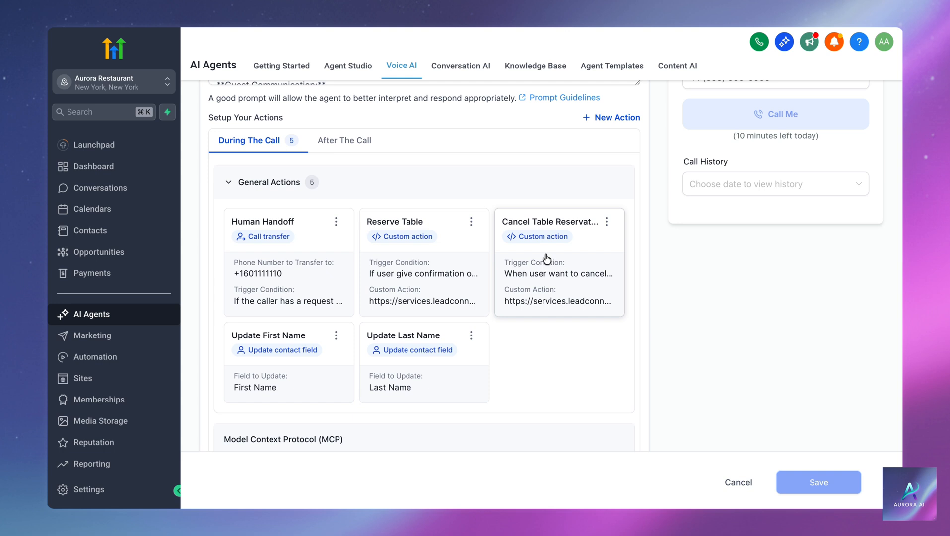
{"action": "mouse_move", "coordinate": [283, 367]}
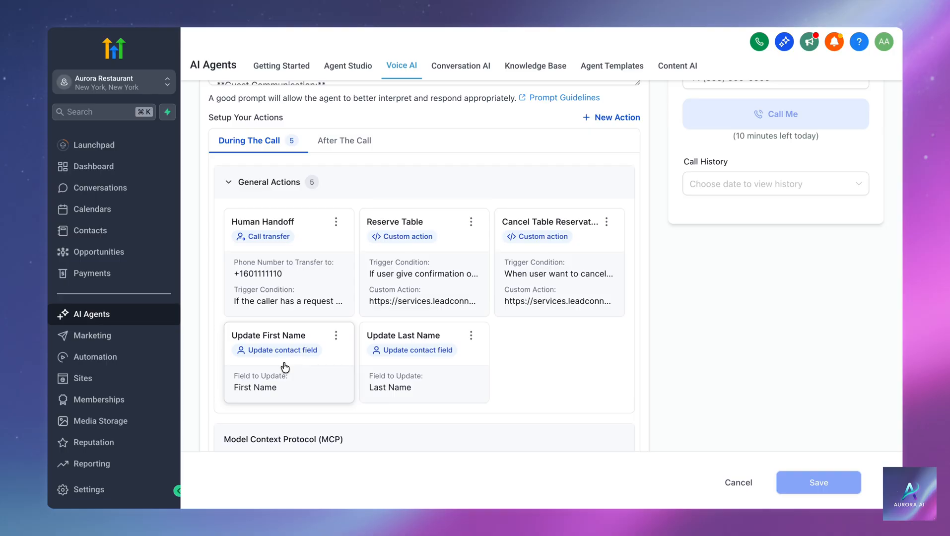
{"action": "mouse_move", "coordinate": [427, 367]}
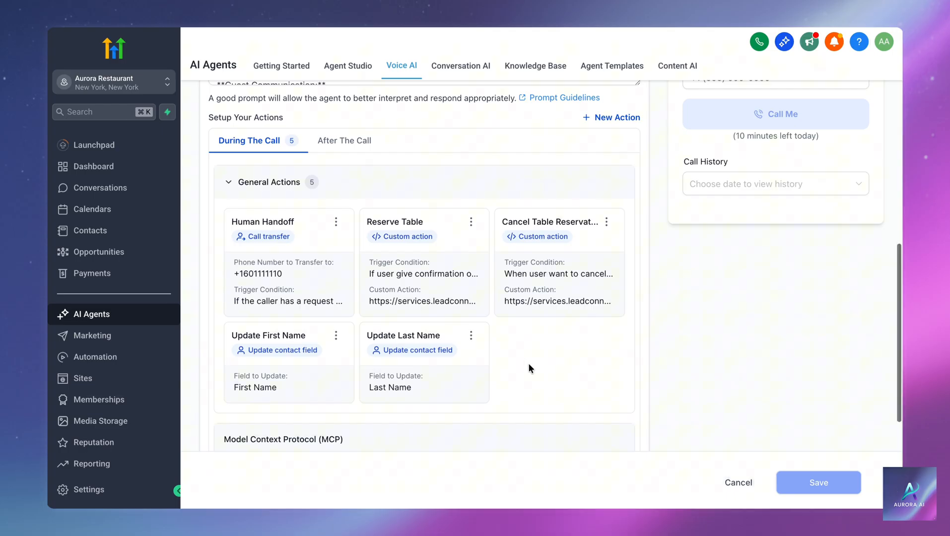
- Review the post-call settings with the completion-triggered Update Table Availability workflow
{"action": "scroll", "scroll_direction": "down", "scroll_amount": 3}
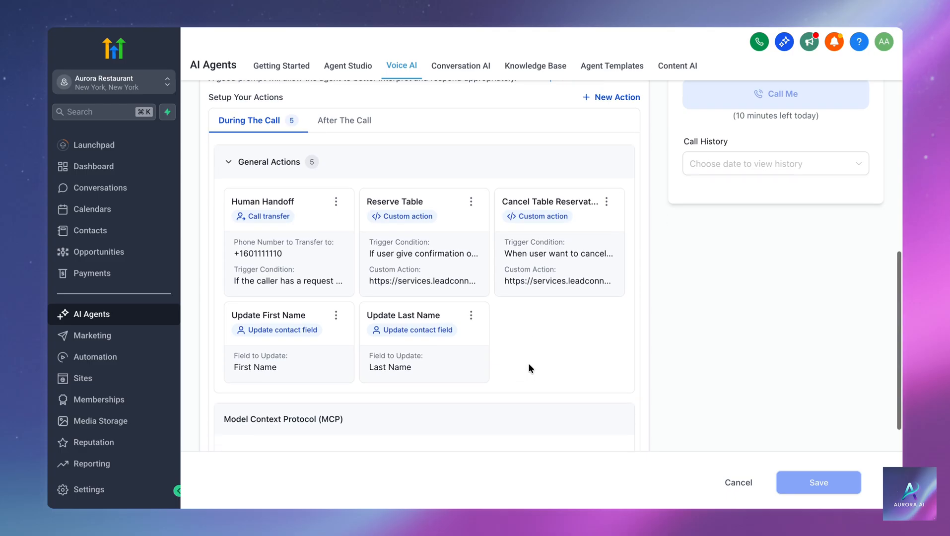
{"action": "scroll", "scroll_direction": "down", "scroll_amount": 3}
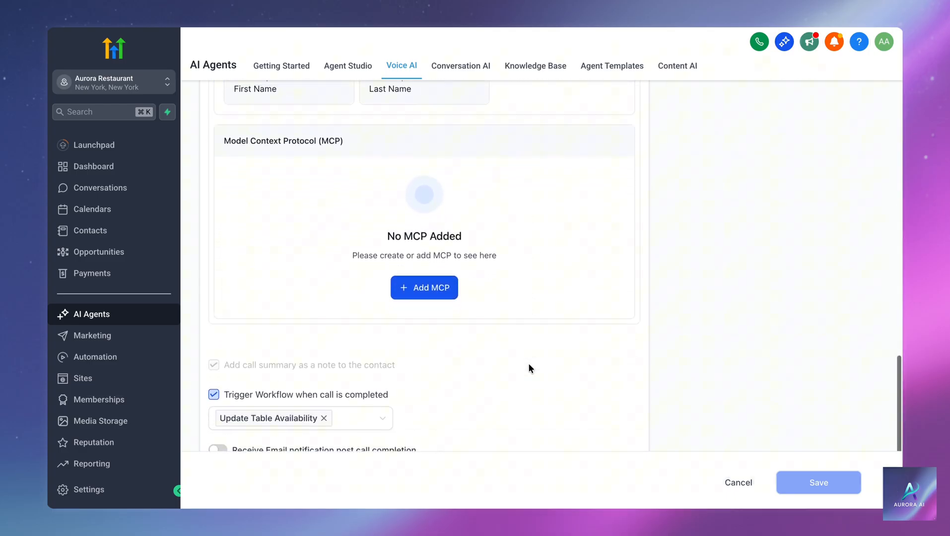
{"action": "scroll", "scroll_direction": "down", "scroll_amount": 3}
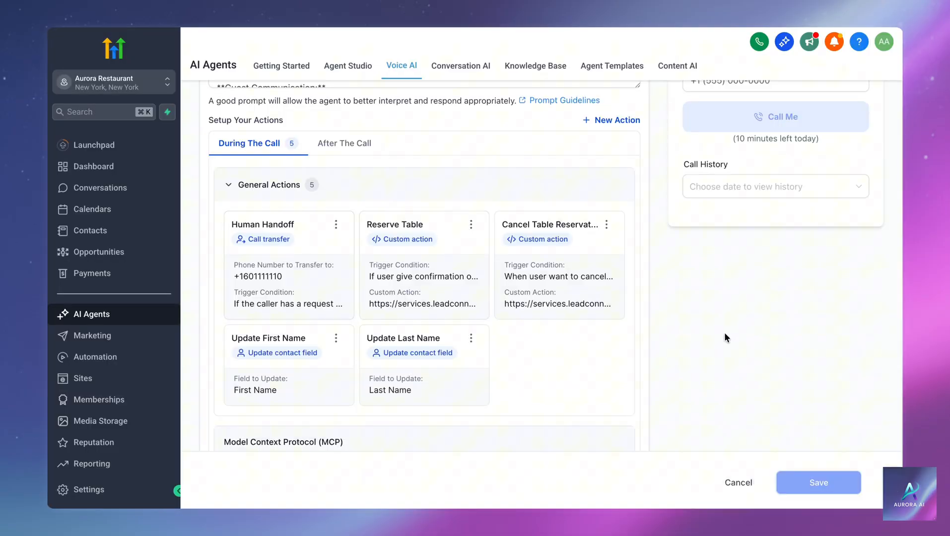
{"action": "scroll", "scroll_direction": "down", "scroll_amount": 3}
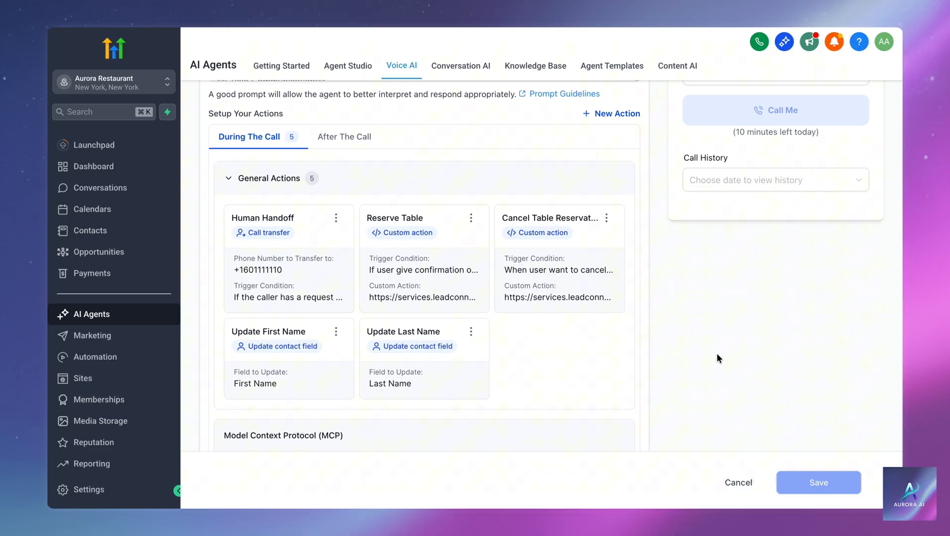
{"action": "mouse_move", "coordinate": [419, 268]}
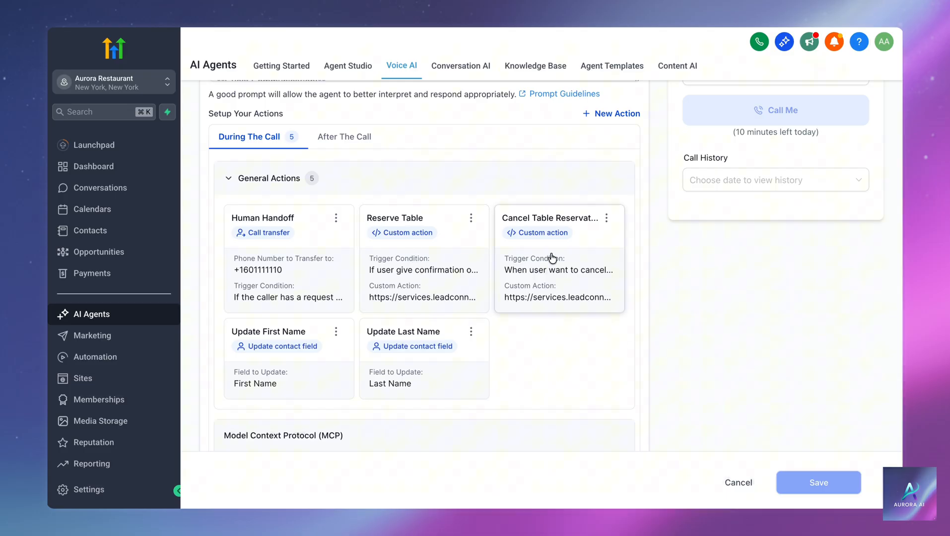
{"action": "mouse_move", "coordinate": [485, 231]}
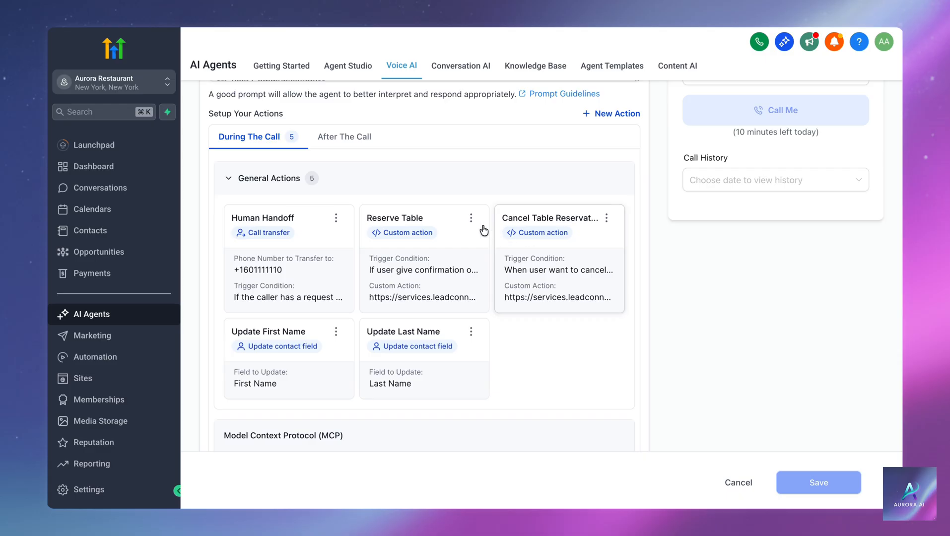
- View the Reserve Table custom action's trigger, confirmation phrase and webhook endpoint in API Details
{"action": "left_click", "coordinate": [402, 232]}
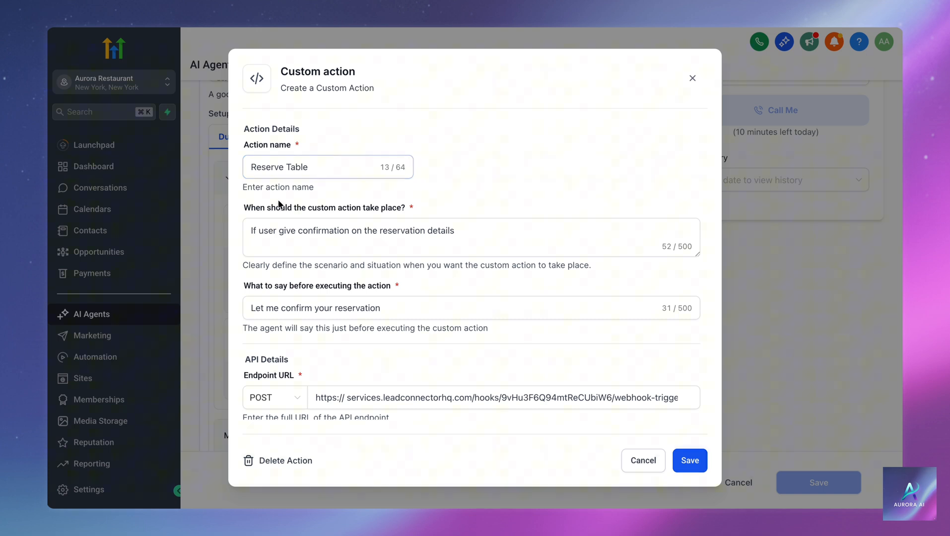
{"action": "left_click", "coordinate": [405, 237]}
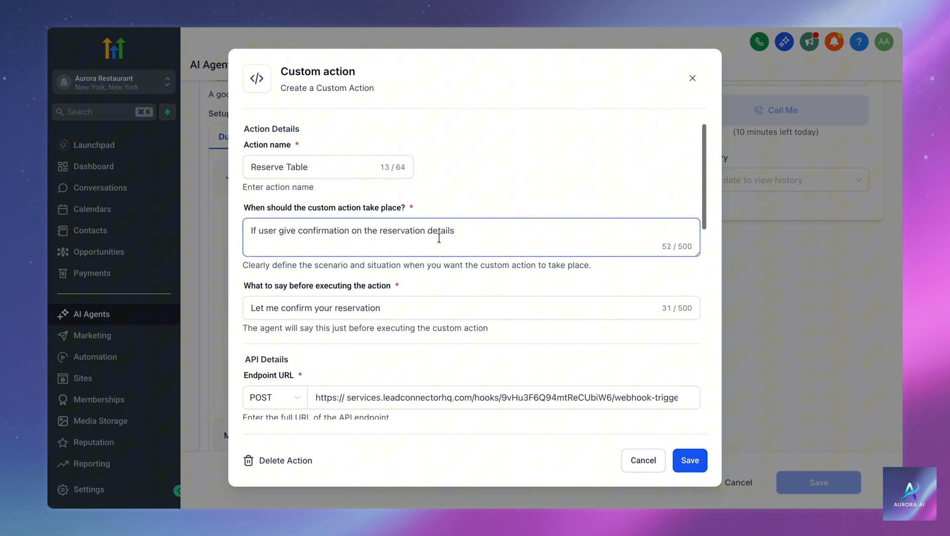
{"action": "scroll", "scroll_direction": "down", "scroll_amount": 3}
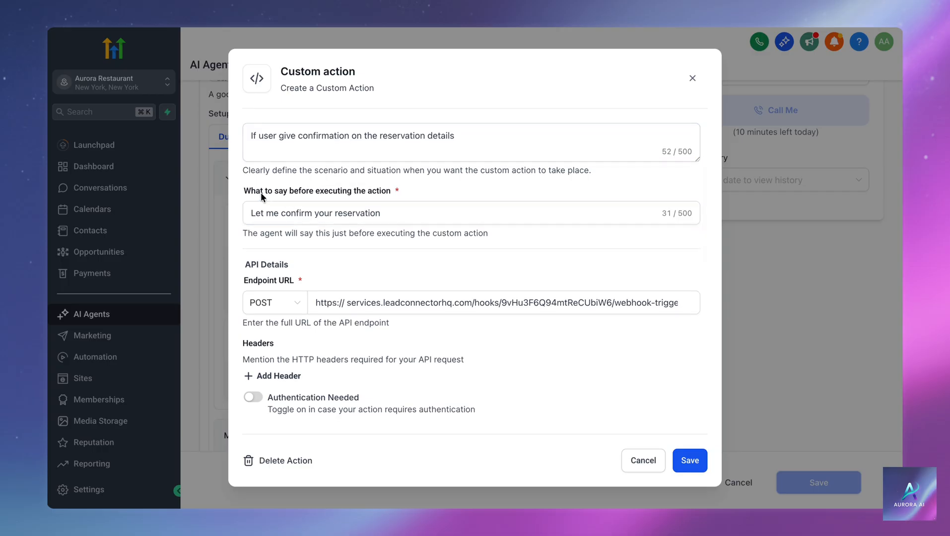
{"action": "mouse_move", "coordinate": [377, 198]}
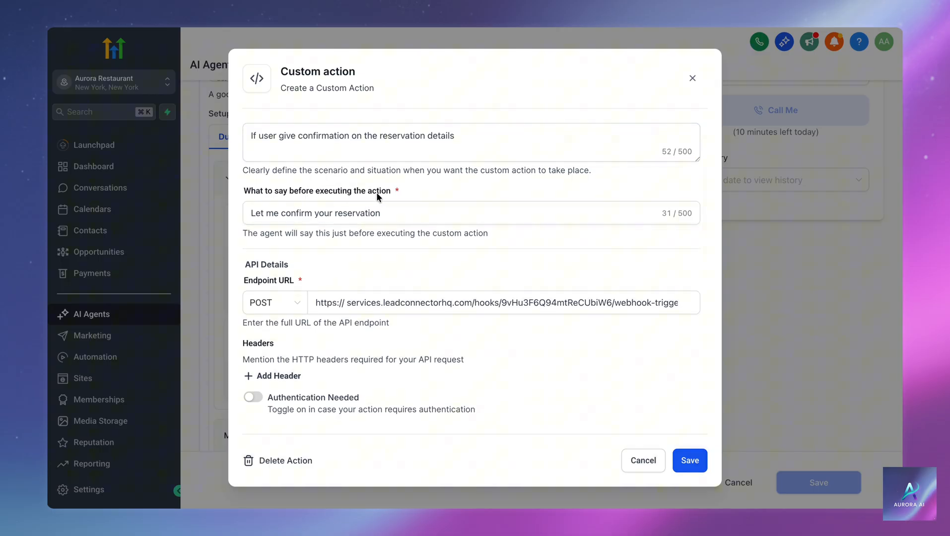
{"action": "mouse_move", "coordinate": [247, 230]}
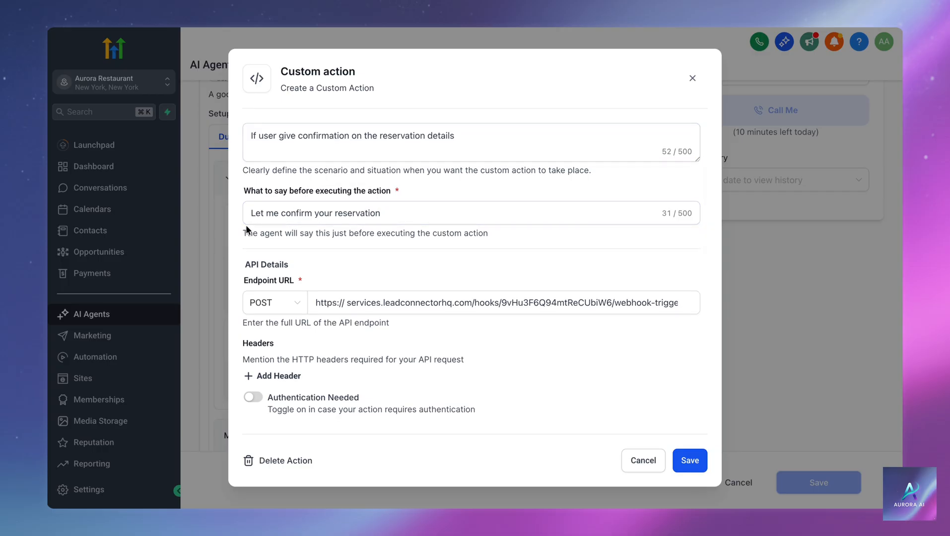
{"action": "left_click", "coordinate": [314, 213]}
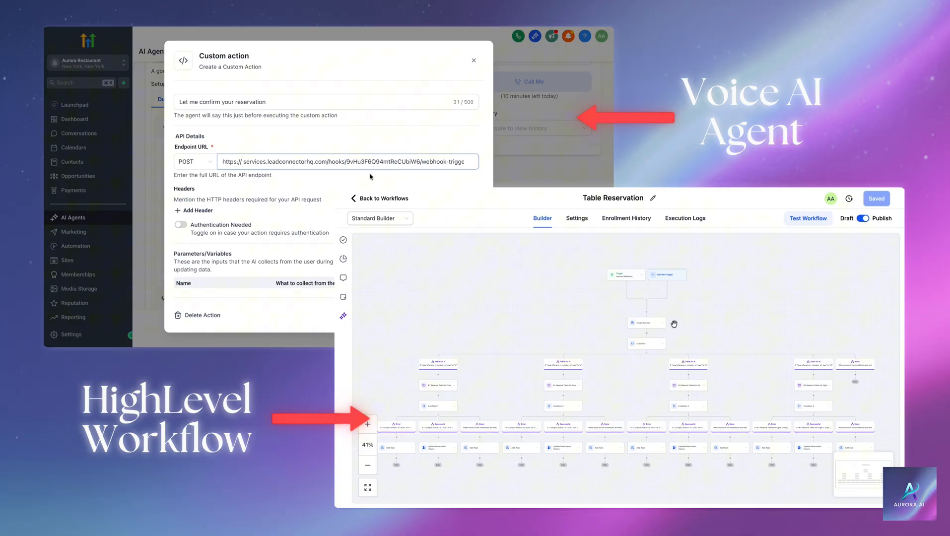
{"action": "mouse_move", "coordinate": [715, 398]}
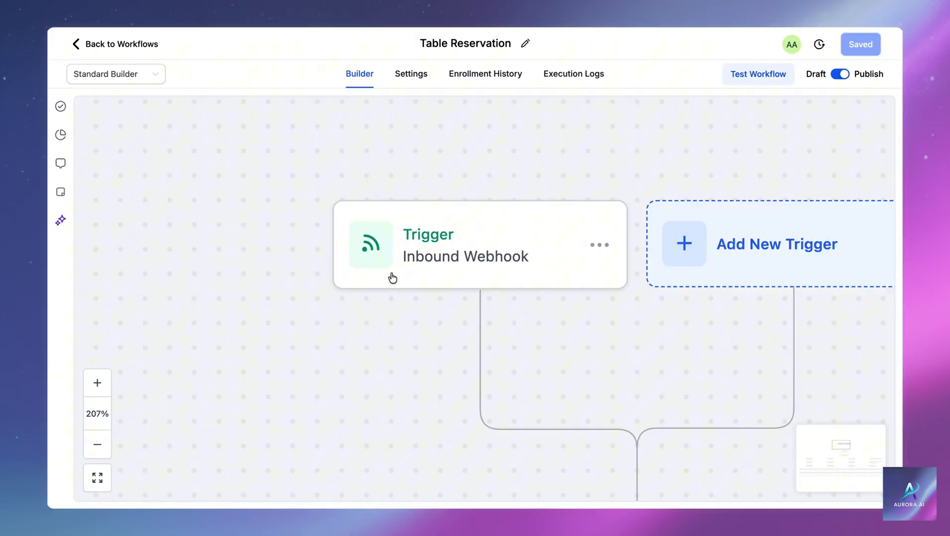
{"action": "mouse_move", "coordinate": [454, 277]}
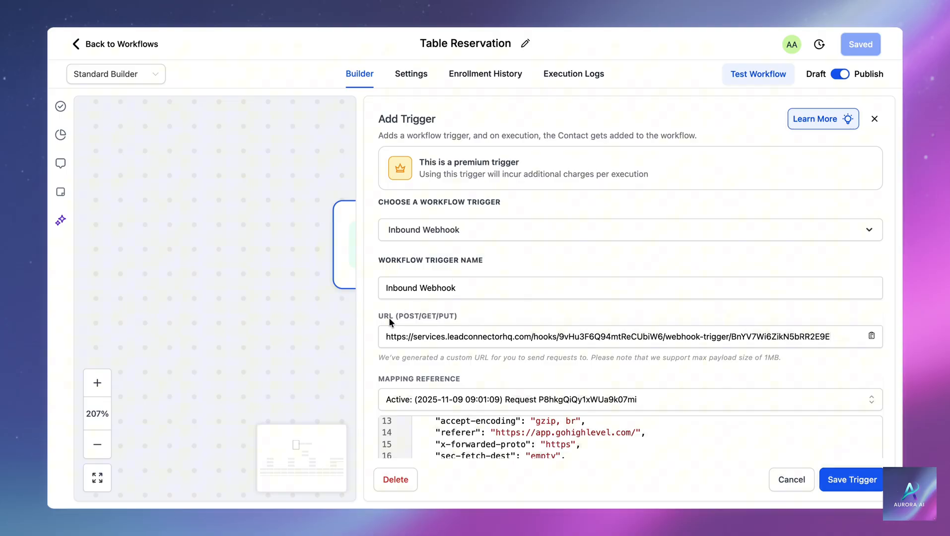
{"action": "mouse_move", "coordinate": [444, 326]}
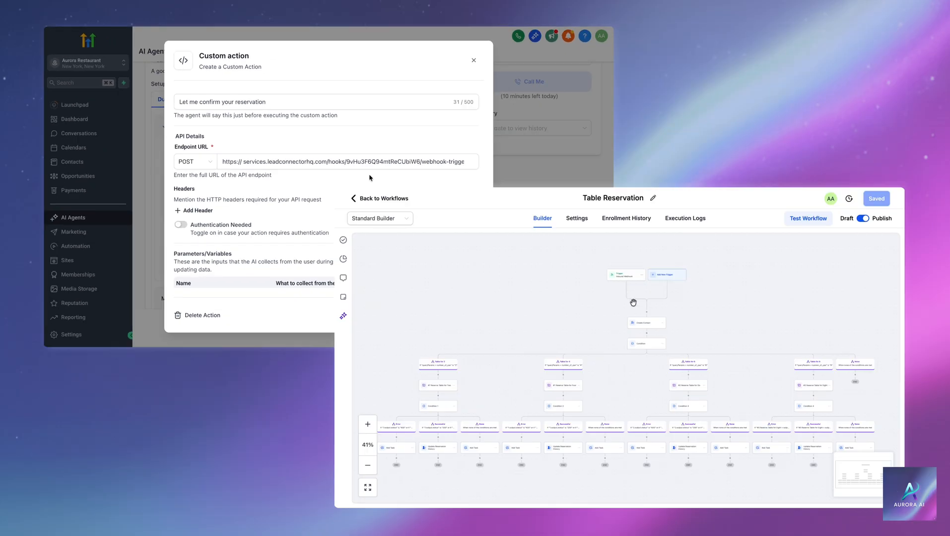
{"action": "mouse_move", "coordinate": [713, 375]}
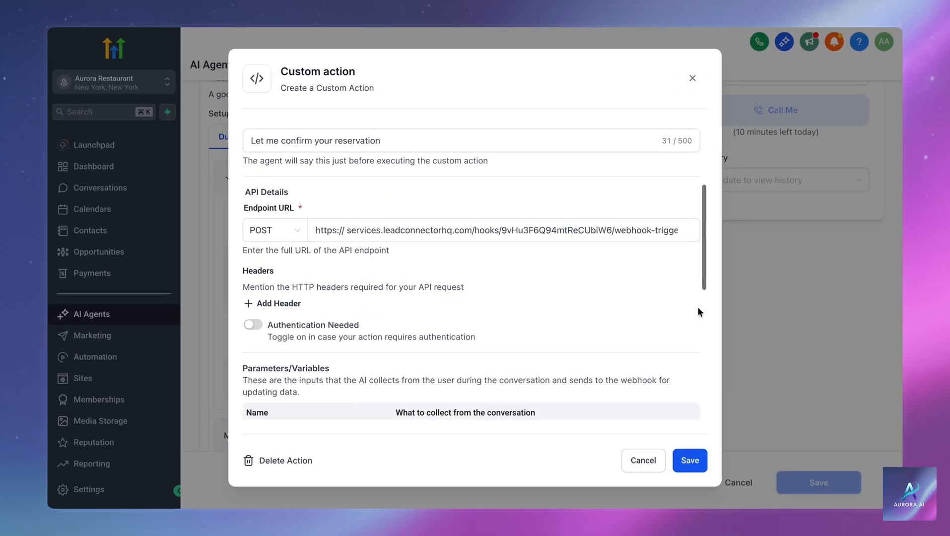
- Go to Automation and show the Table Reservation workflow's Inbound Webhook trigger mapping reference
{"action": "scroll", "scroll_direction": "down", "scroll_amount": 3}
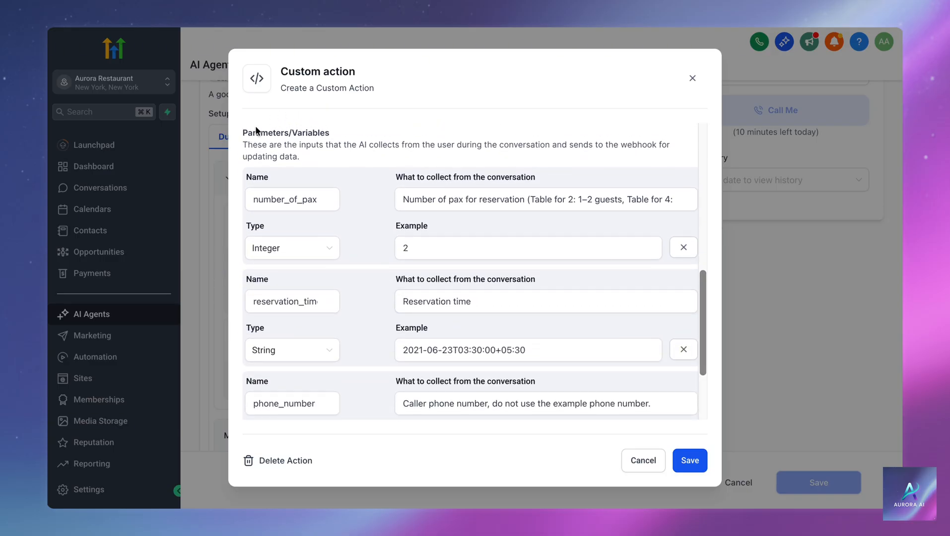
{"action": "left_click", "coordinate": [292, 199]}
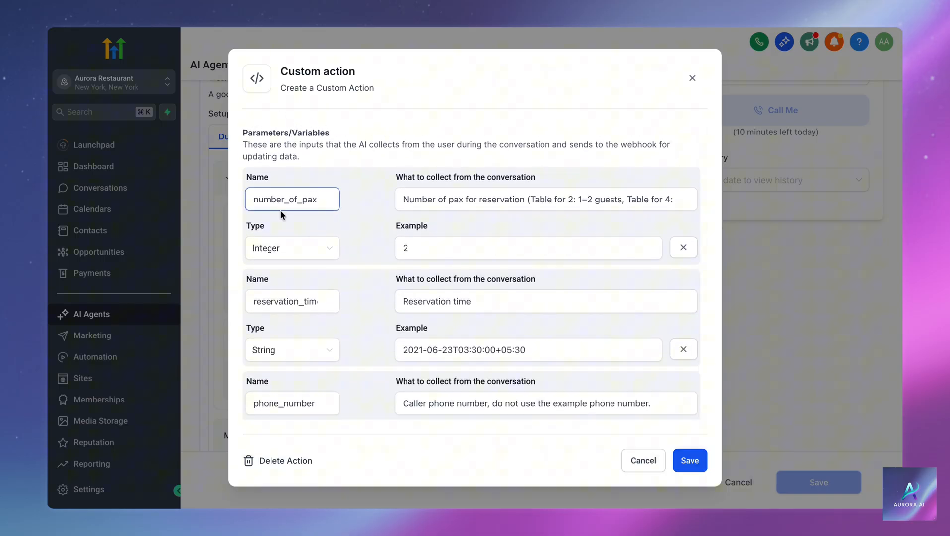
{"action": "left_click", "coordinate": [292, 301]}
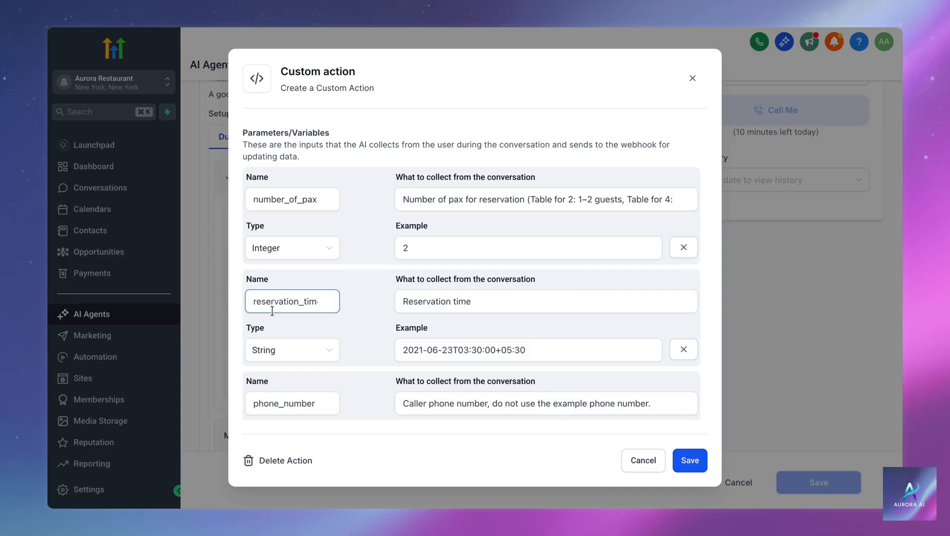
{"action": "left_click", "coordinate": [292, 403]}
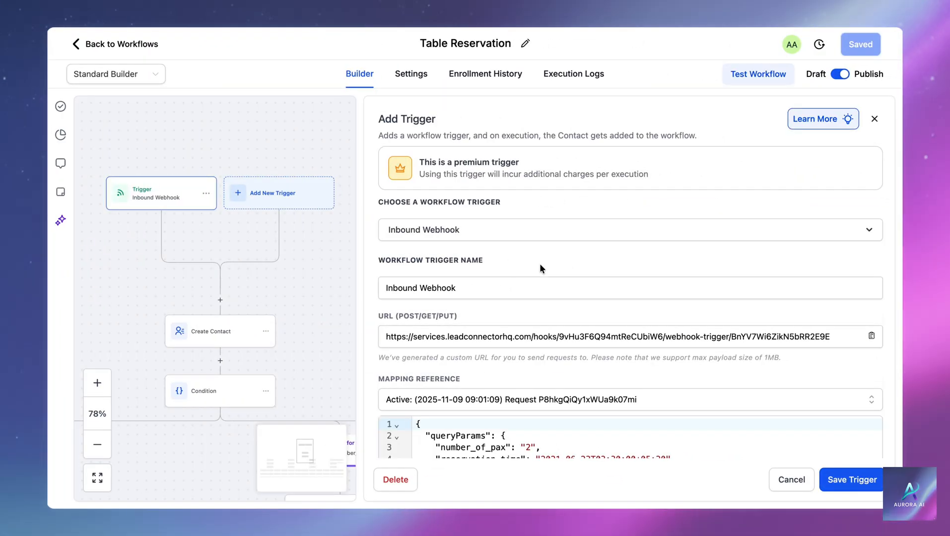
- Close the trigger panel and bring the Create Contact and Condition nodes into view
{"action": "scroll", "scroll_direction": "down", "scroll_amount": 3}
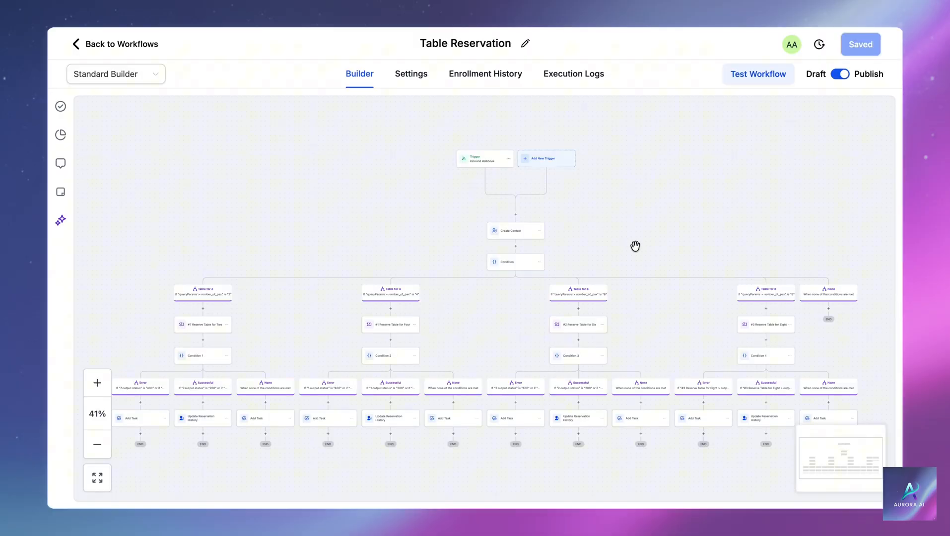
{"action": "mouse_move", "coordinate": [671, 422]}
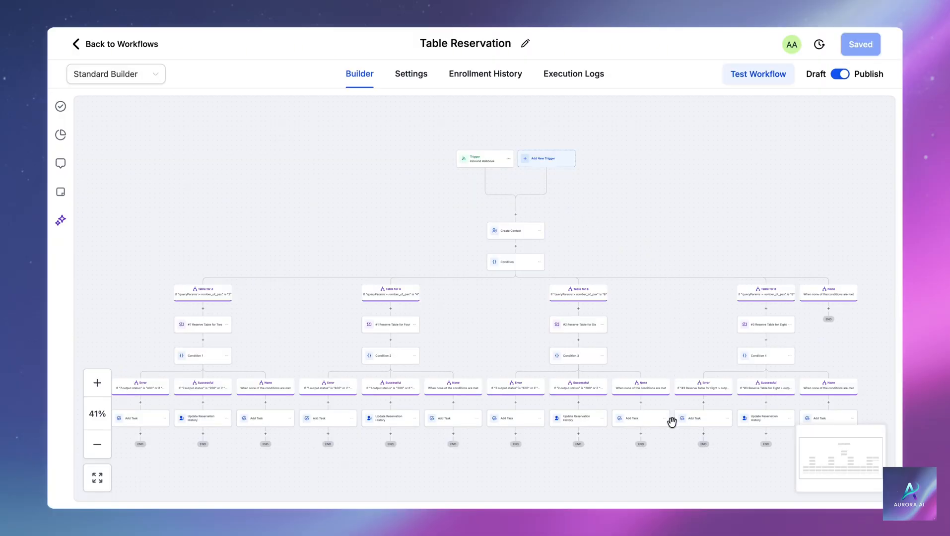
{"action": "mouse_move", "coordinate": [671, 434]}
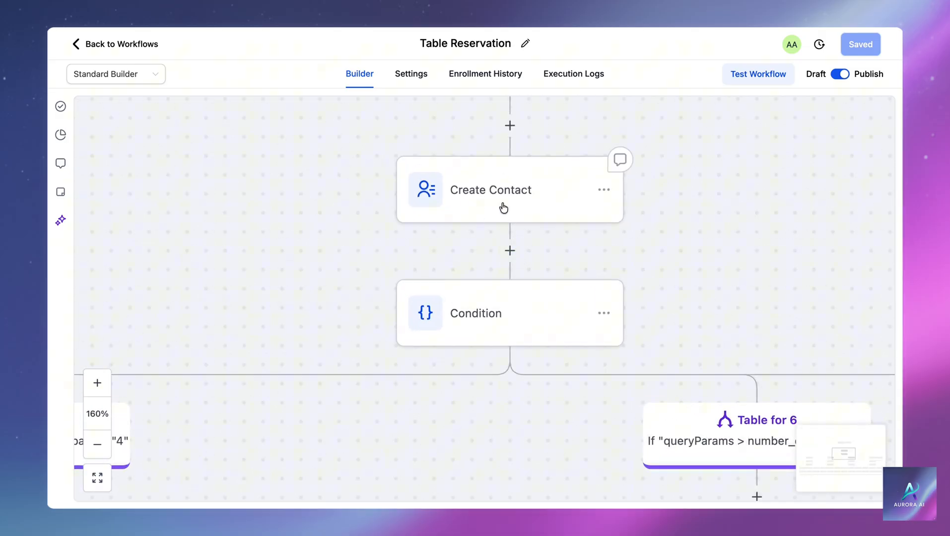
{"action": "left_click", "coordinate": [490, 190]}
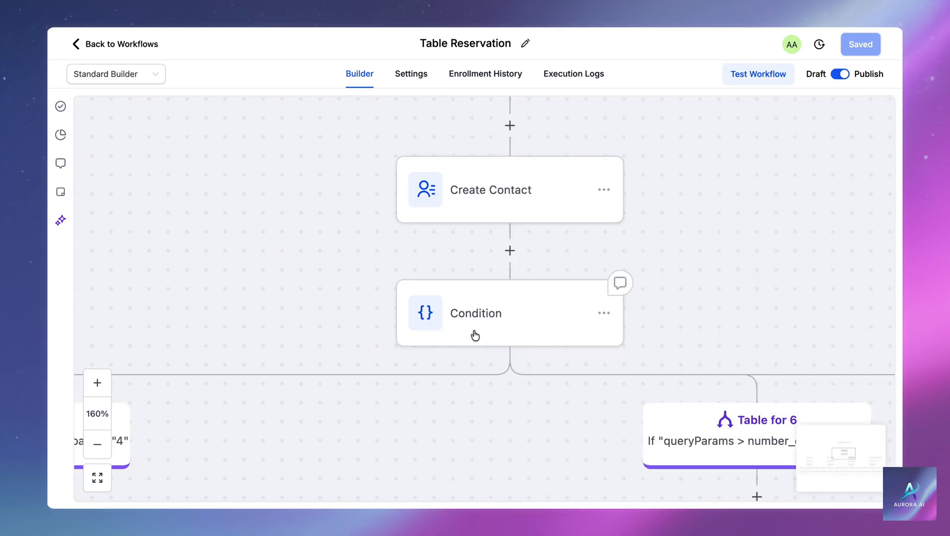
{"action": "left_click", "coordinate": [475, 313]}
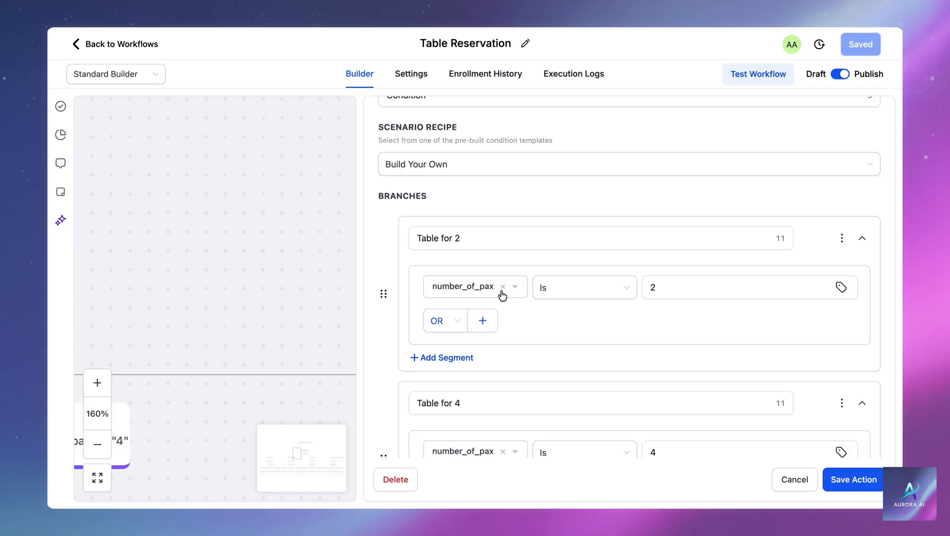
{"action": "left_click", "coordinate": [750, 287]}
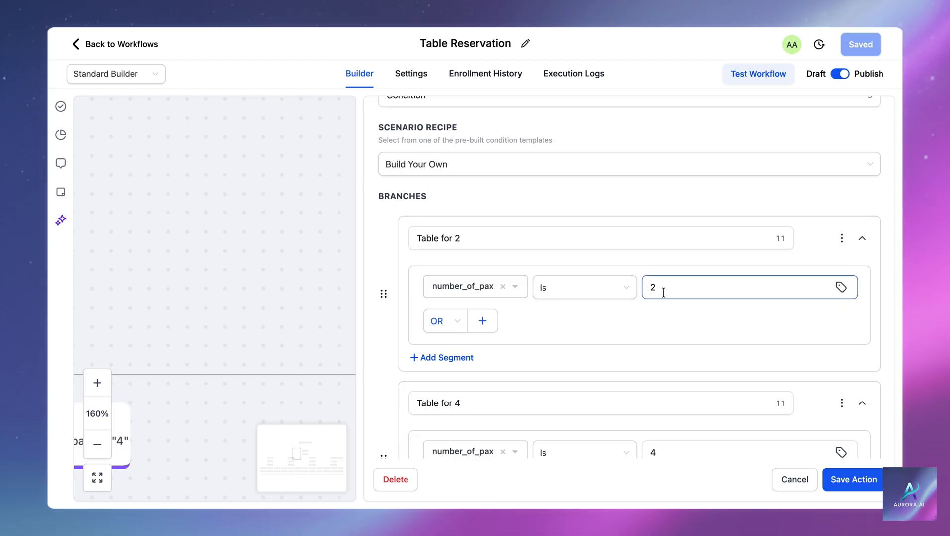
{"action": "scroll", "scroll_direction": "down", "scroll_amount": 3}
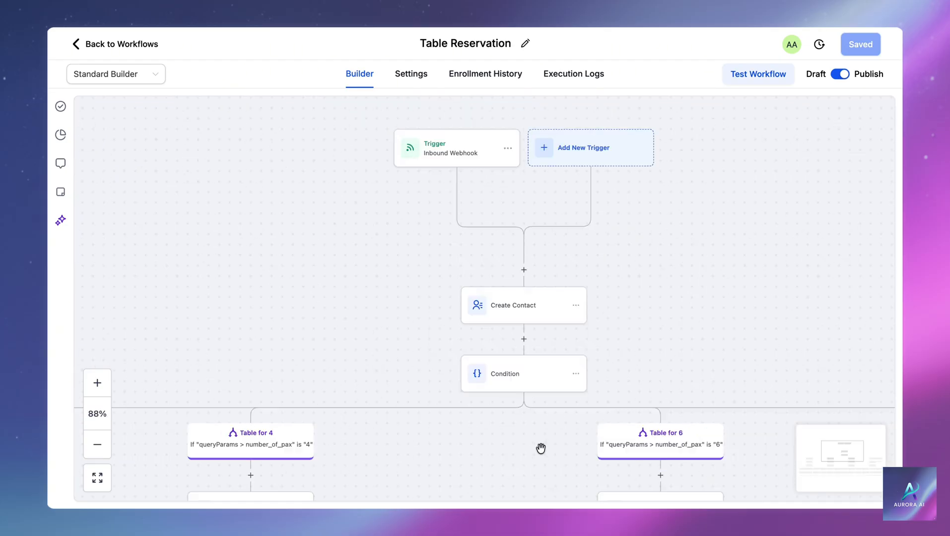
{"action": "left_click", "coordinate": [400, 266]}
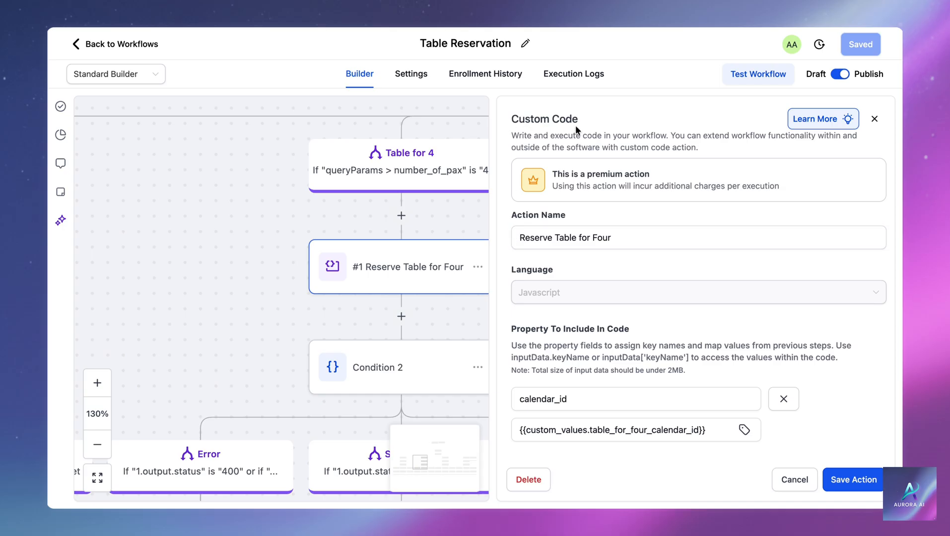
{"action": "mouse_move", "coordinate": [694, 320]}
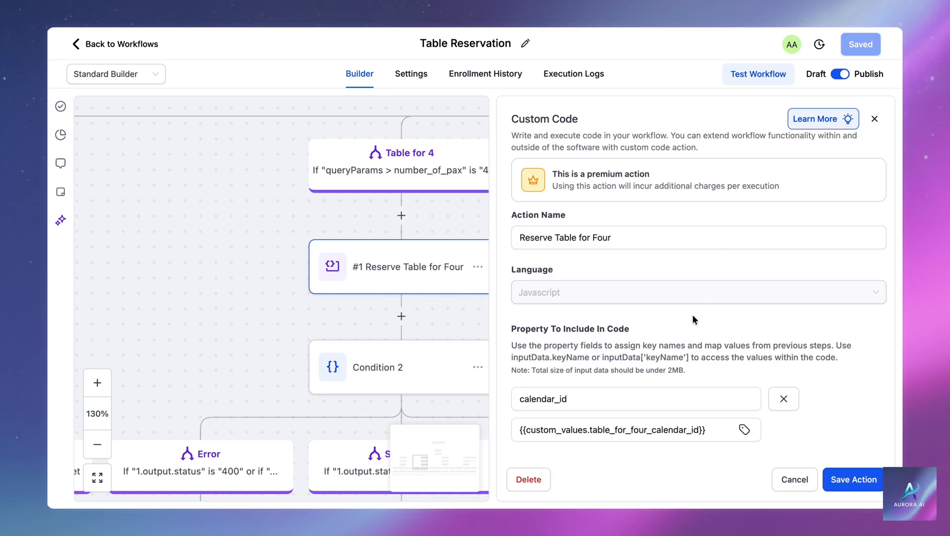
{"action": "scroll", "scroll_direction": "down", "scroll_amount": 3}
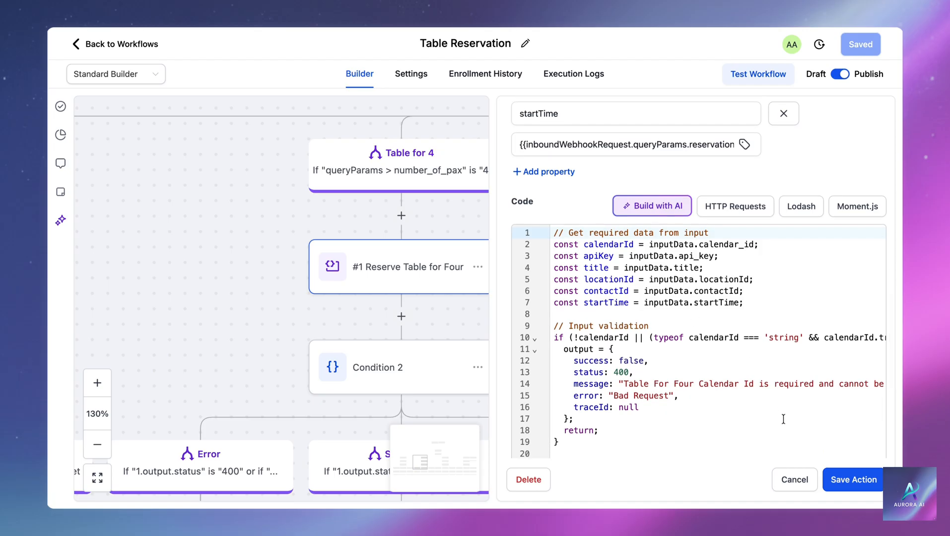
{"action": "mouse_move", "coordinate": [787, 470]}
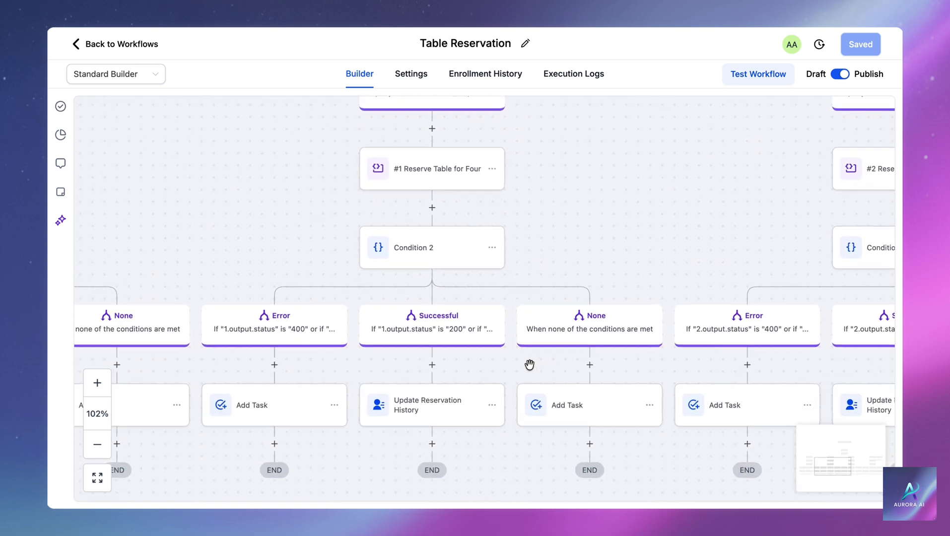
{"action": "mouse_move", "coordinate": [445, 262]}
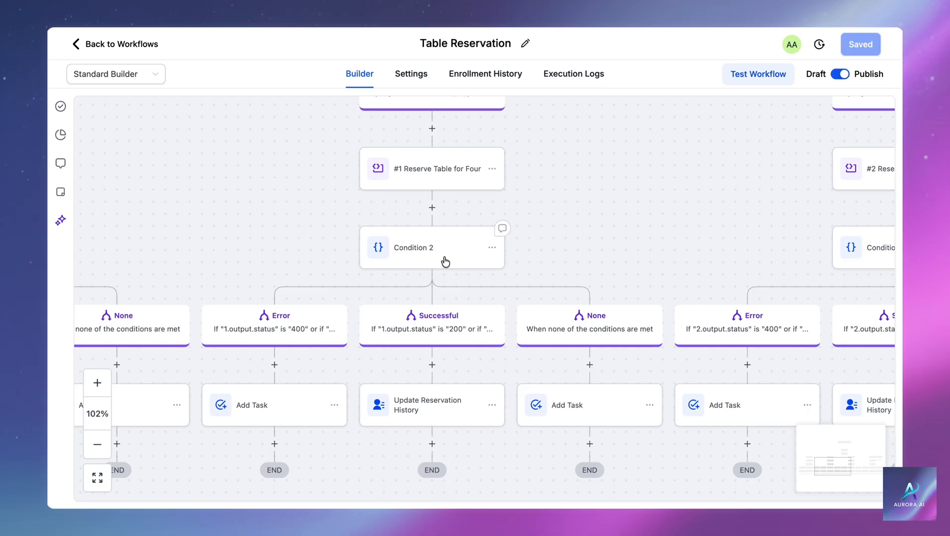
{"action": "mouse_move", "coordinate": [454, 342]}
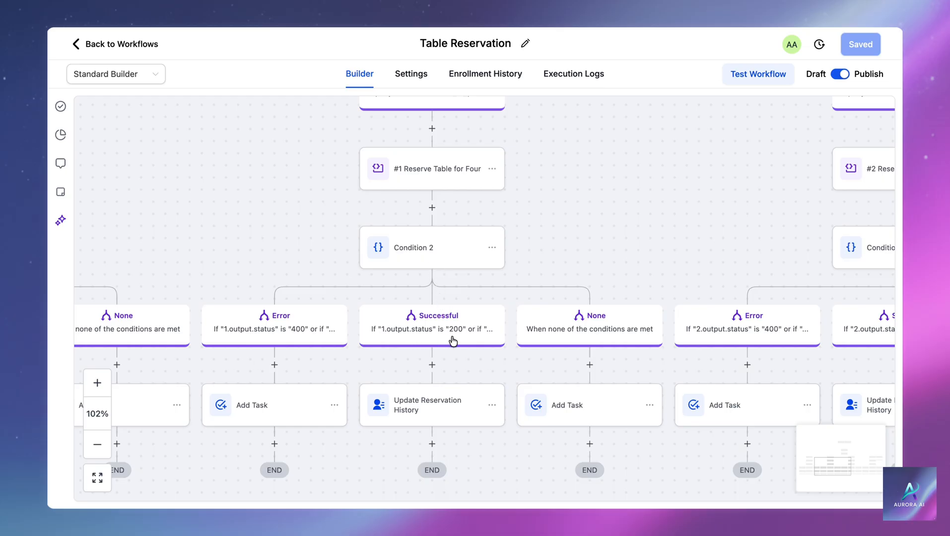
{"action": "mouse_move", "coordinate": [423, 421]}
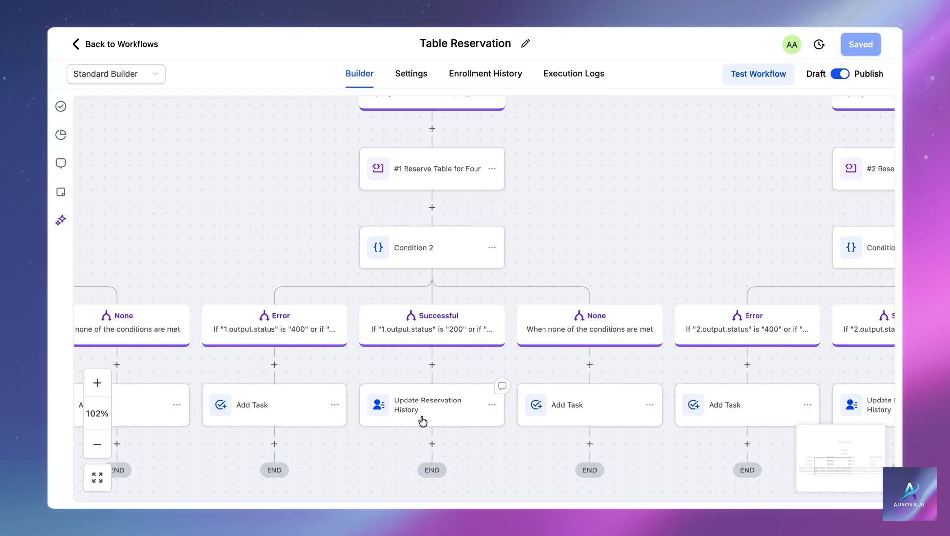
{"action": "mouse_move", "coordinate": [445, 419]}
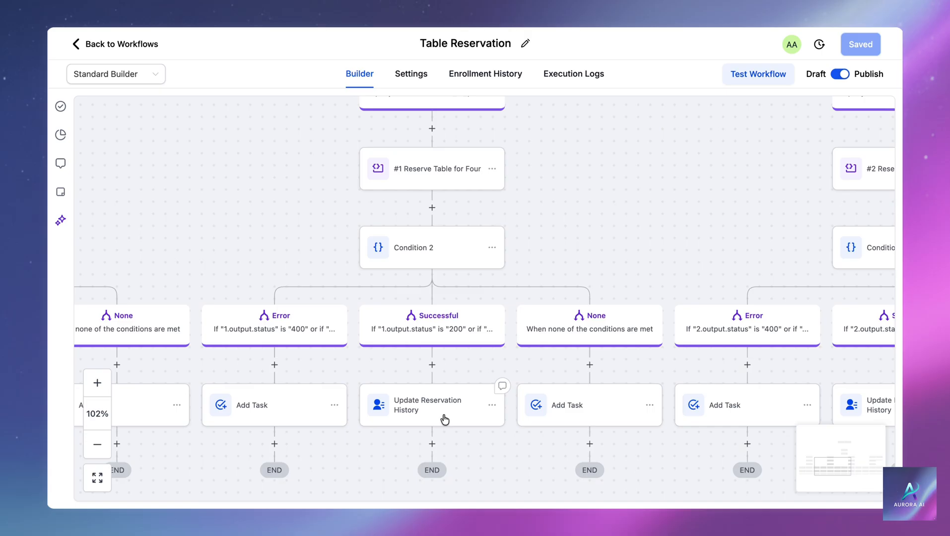
{"action": "left_click", "coordinate": [427, 405]}
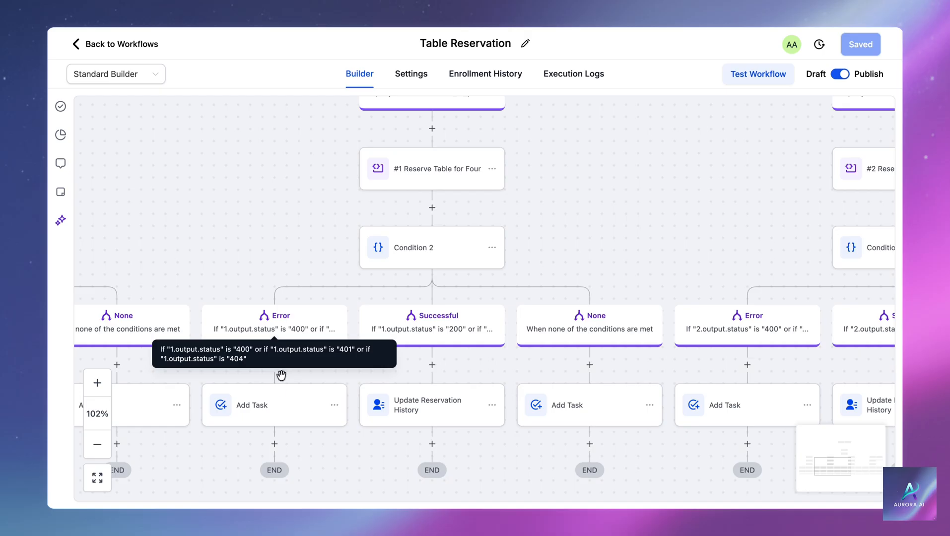
{"action": "mouse_move", "coordinate": [278, 405]}
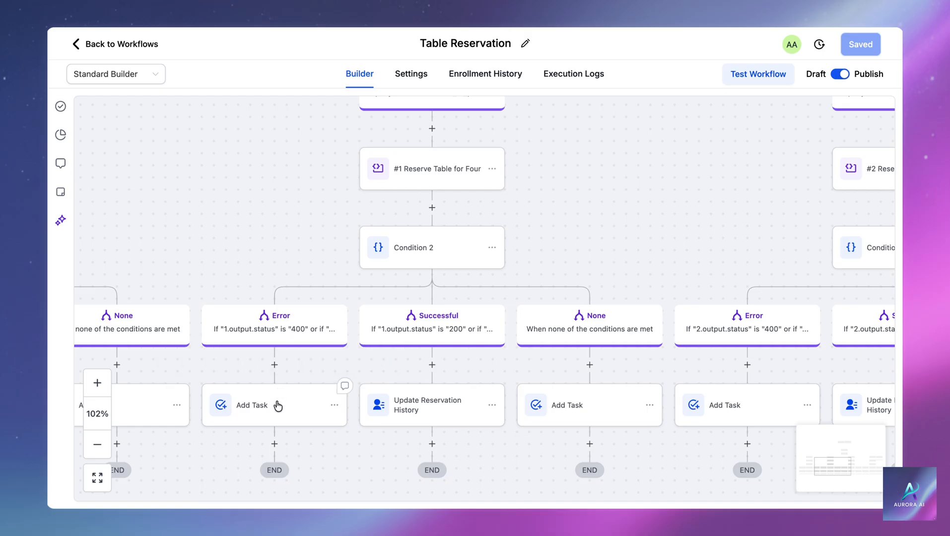
{"action": "left_click", "coordinate": [274, 405]}
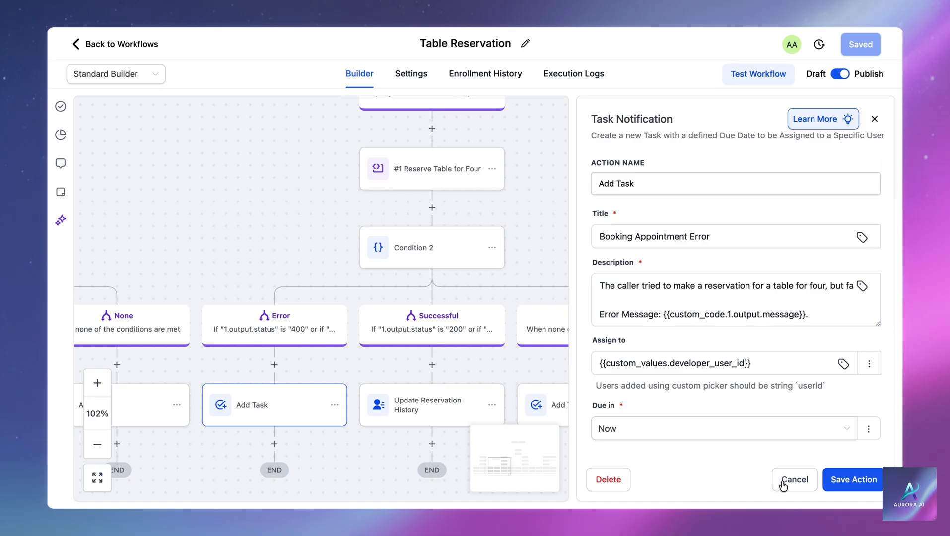
{"action": "left_click", "coordinate": [795, 479]}
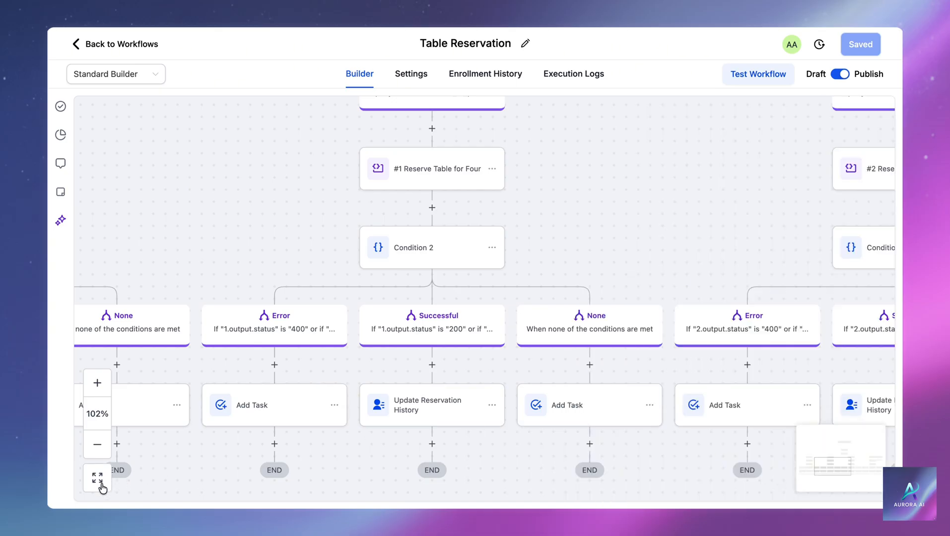
{"action": "left_click", "coordinate": [97, 445]}
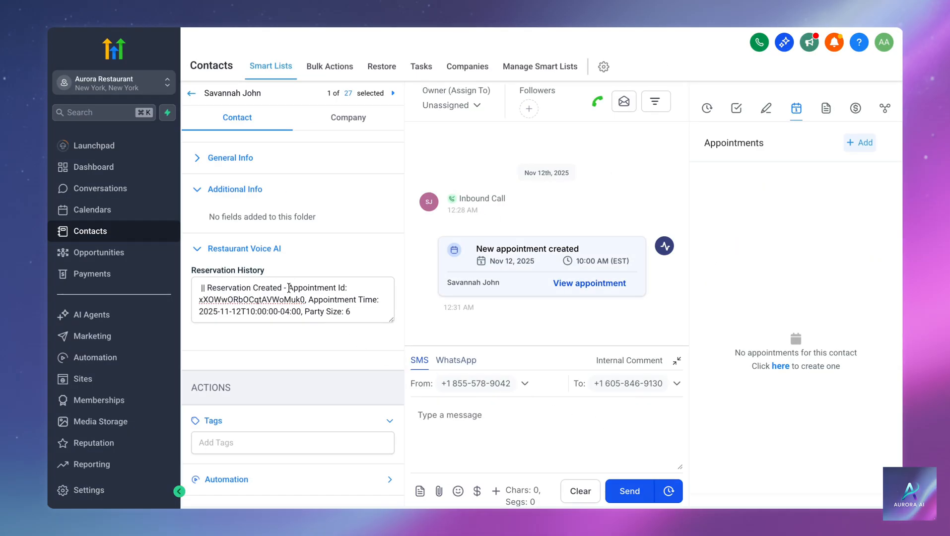
- Inspect the Cancel Reservation code step's input validation and close it without saving
{"action": "double_click", "coordinate": [317, 287]}
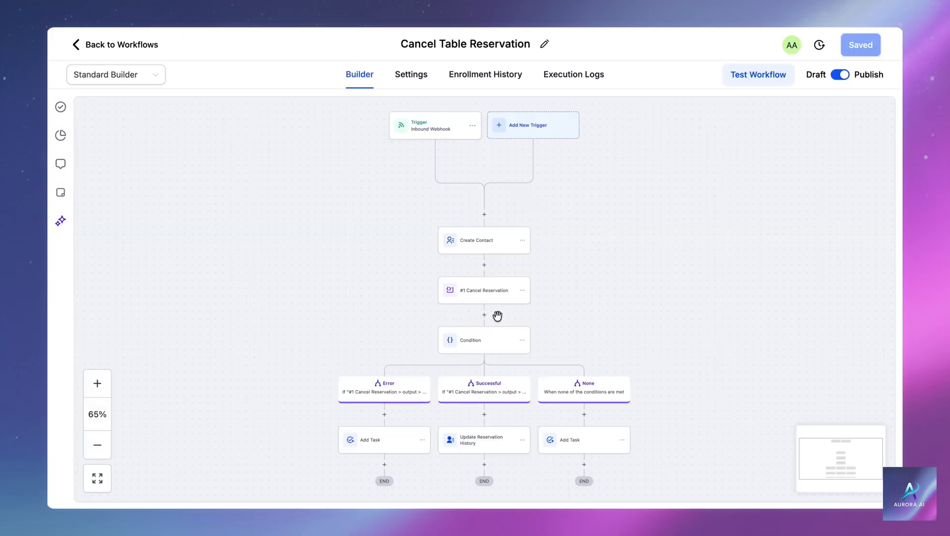
{"action": "left_click", "coordinate": [484, 290]}
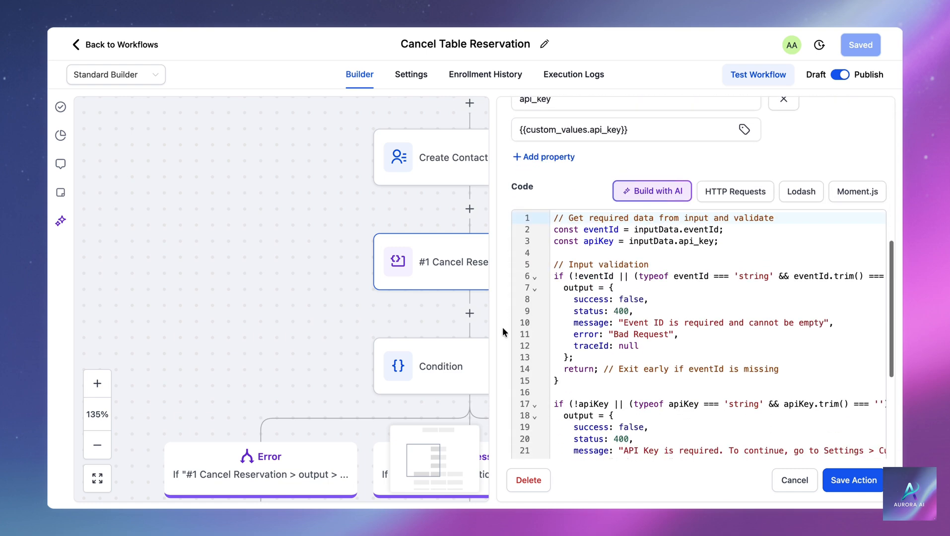
{"action": "scroll", "scroll_direction": "down", "scroll_amount": 3}
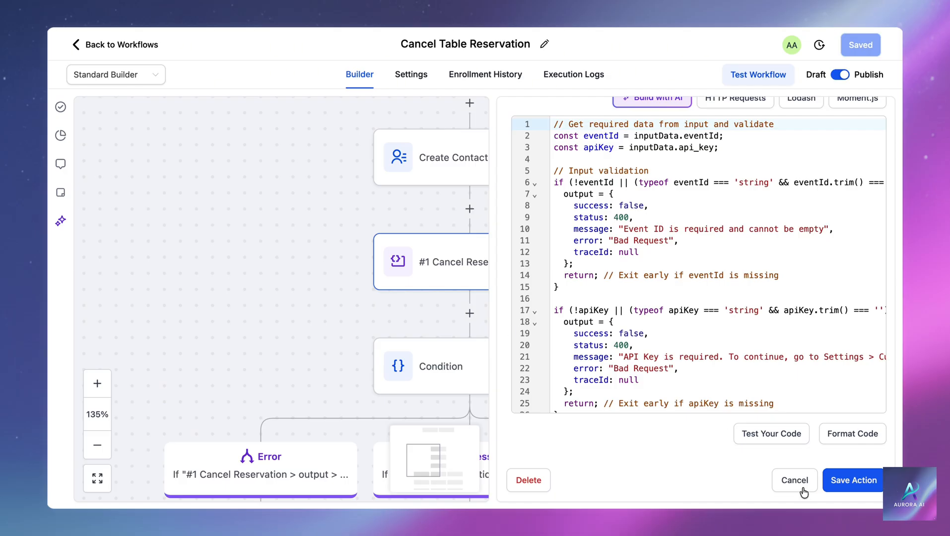
{"action": "left_click", "coordinate": [794, 480]}
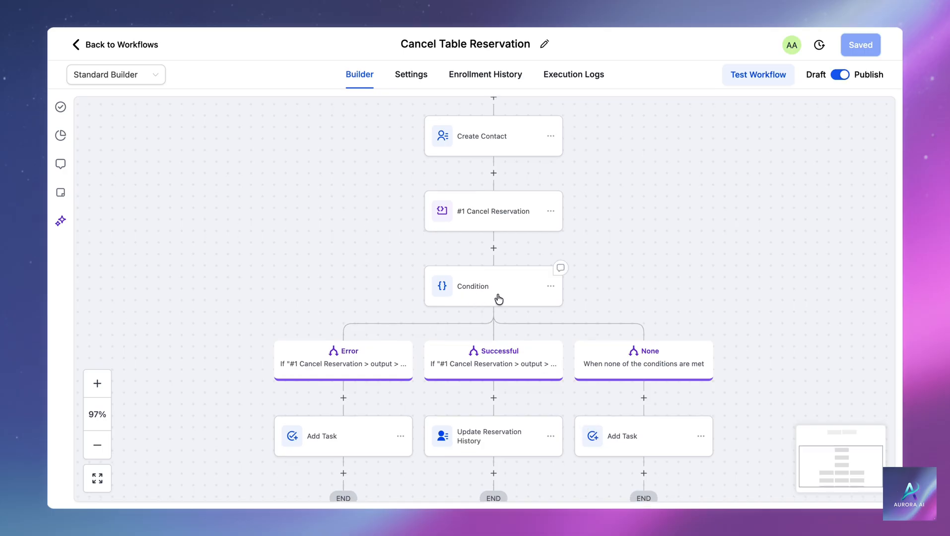
{"action": "mouse_move", "coordinate": [485, 364]}
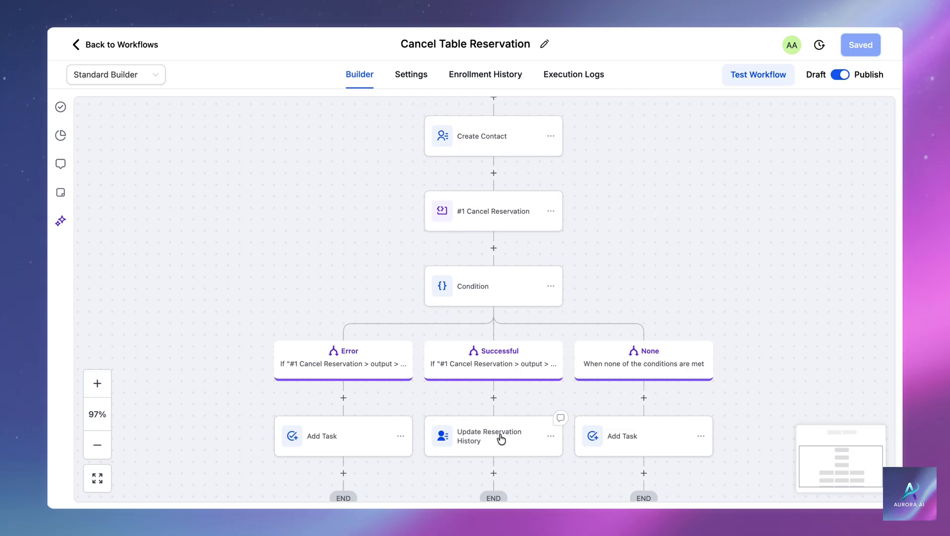
{"action": "mouse_move", "coordinate": [342, 363]}
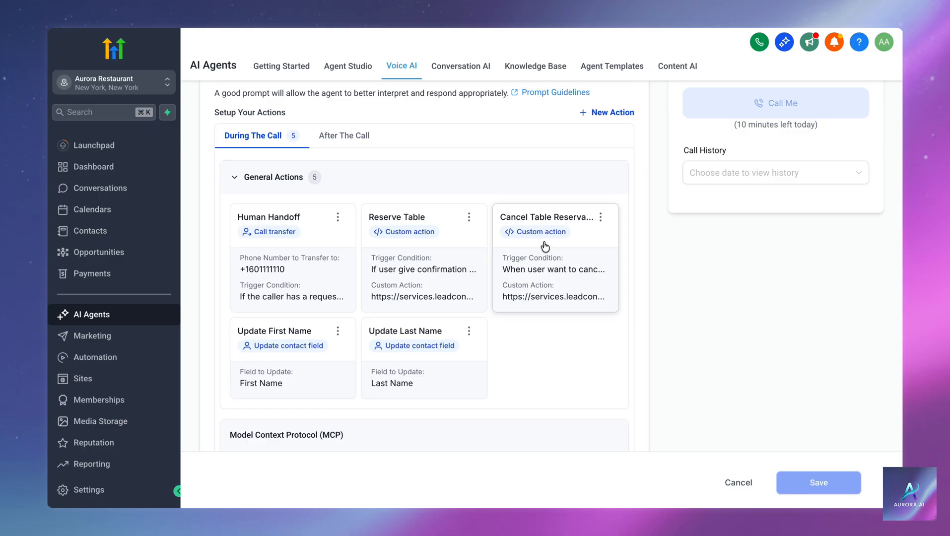
{"action": "mouse_move", "coordinate": [543, 244]}
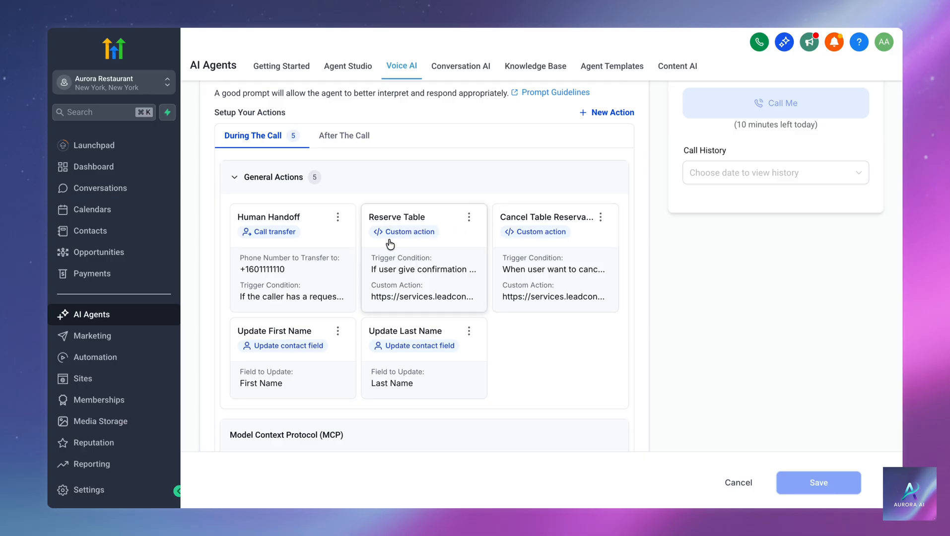
{"action": "mouse_move", "coordinate": [386, 245]}
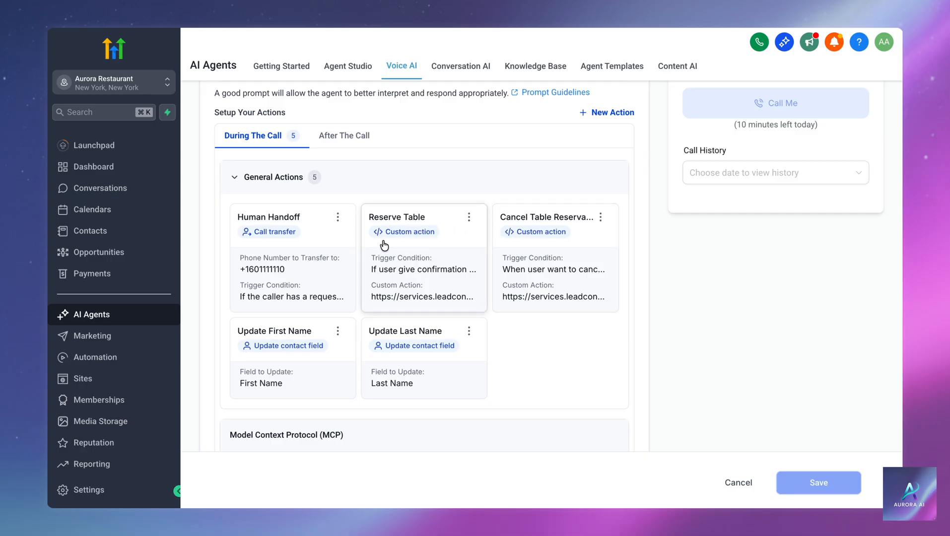
{"action": "mouse_move", "coordinate": [394, 246]}
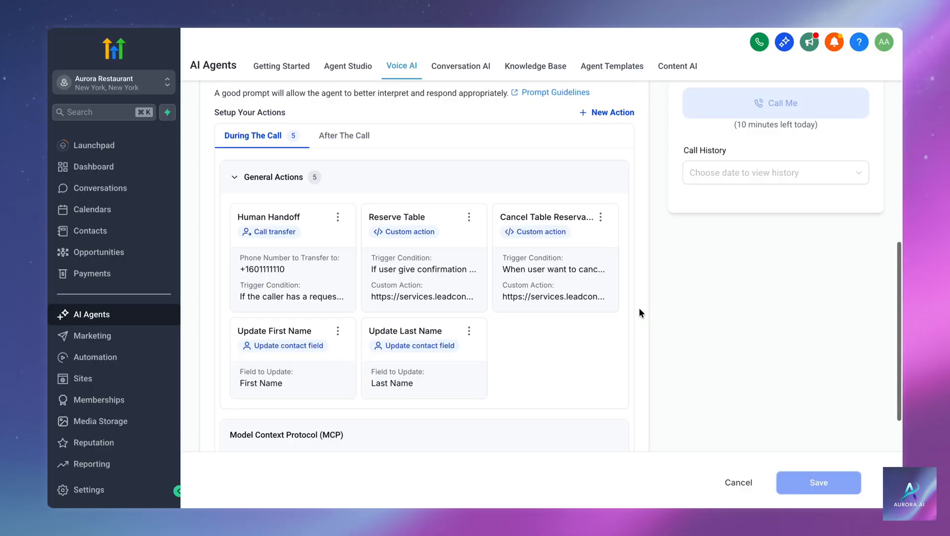
- Inspect the Get Available Slots and Update Table For Two Available Slots steps of Update Table Availability
{"action": "scroll", "scroll_direction": "down", "scroll_amount": 3}
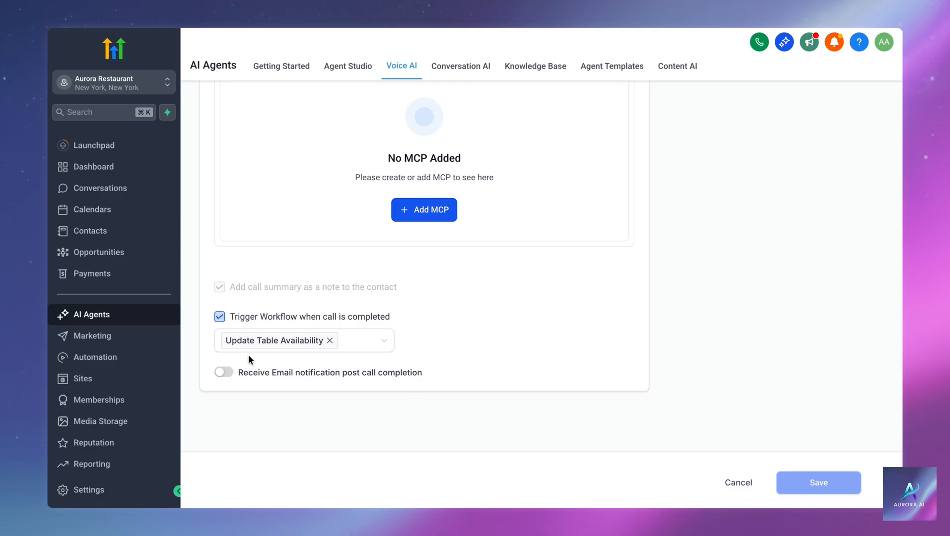
{"action": "mouse_move", "coordinate": [323, 361]}
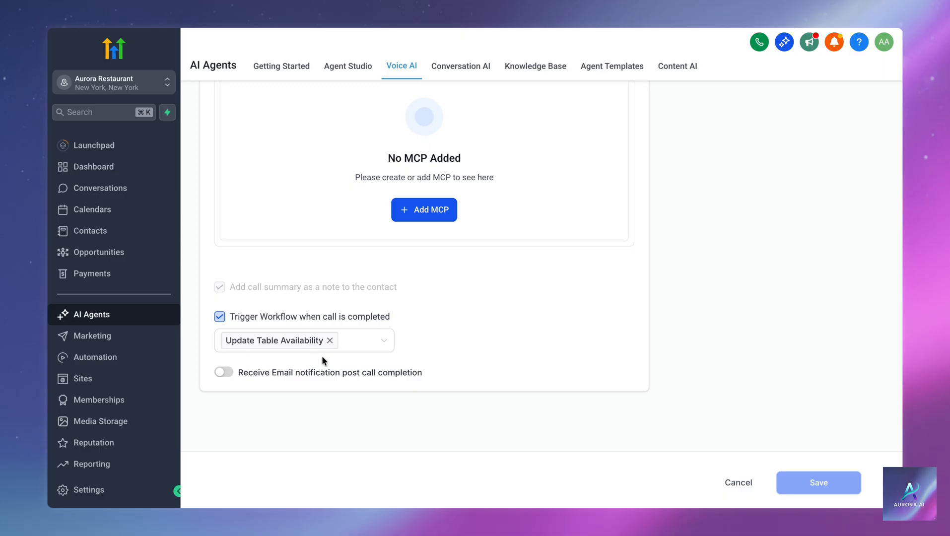
{"action": "mouse_move", "coordinate": [250, 362]}
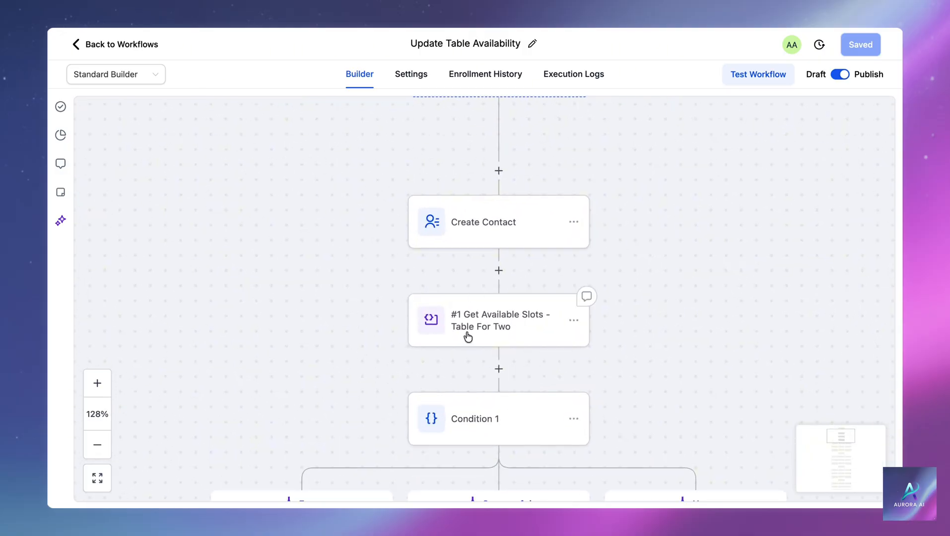
{"action": "left_click", "coordinate": [487, 319]}
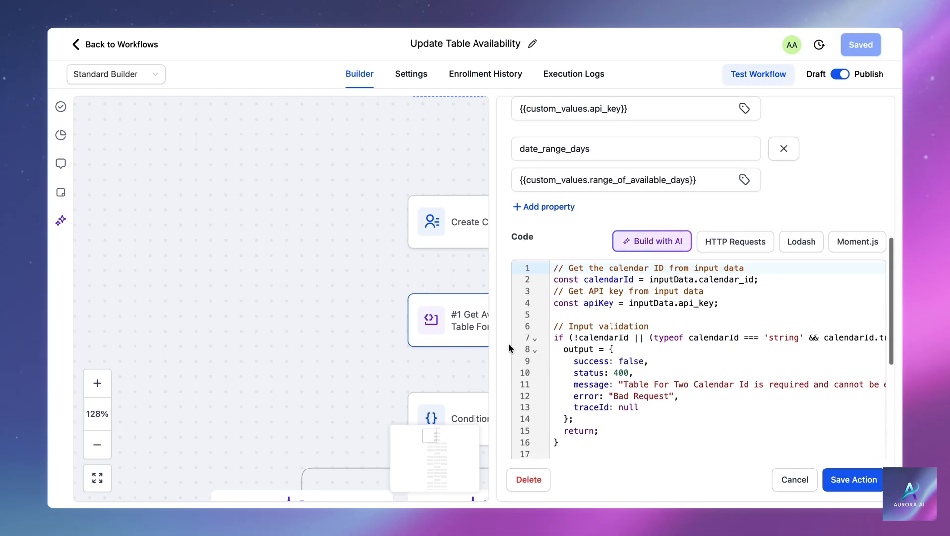
{"action": "scroll", "scroll_direction": "down", "scroll_amount": 3}
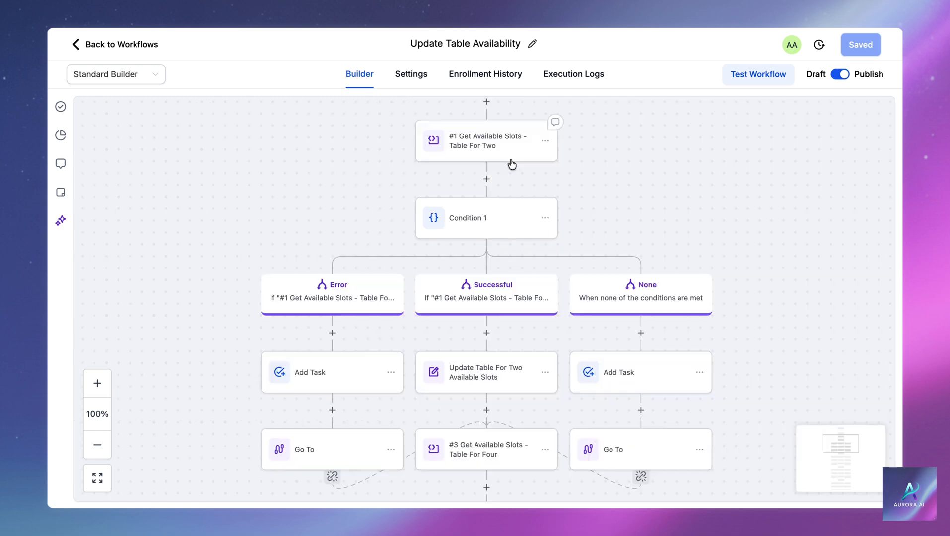
{"action": "mouse_move", "coordinate": [489, 315]}
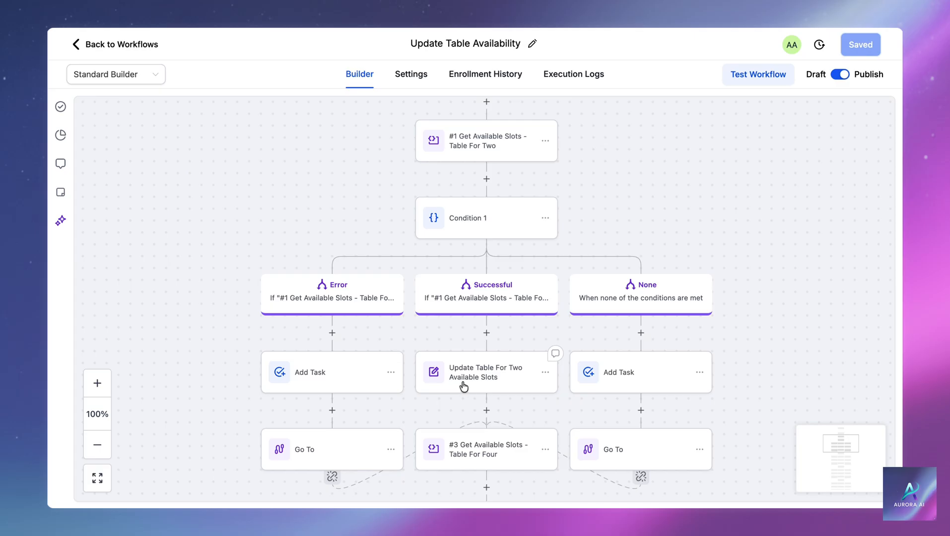
{"action": "left_click", "coordinate": [485, 372]}
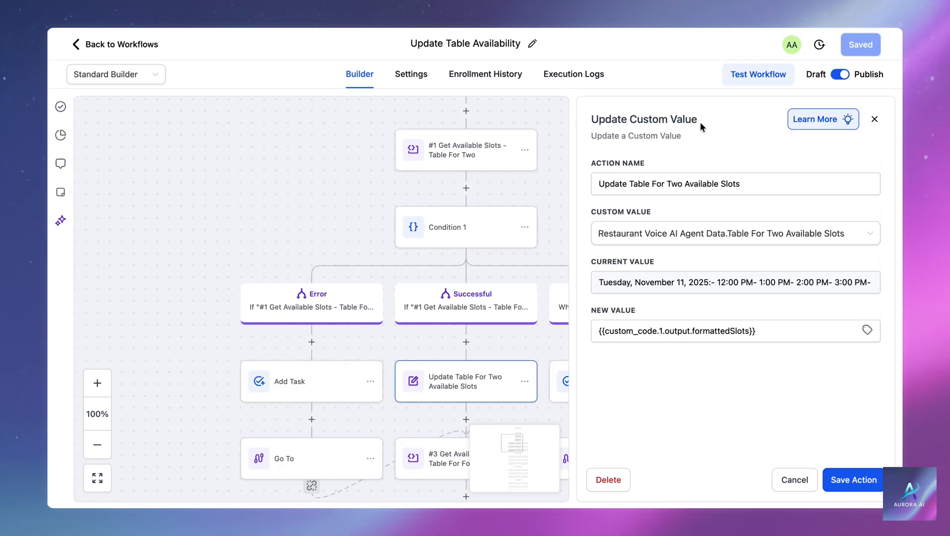
{"action": "mouse_move", "coordinate": [600, 352]}
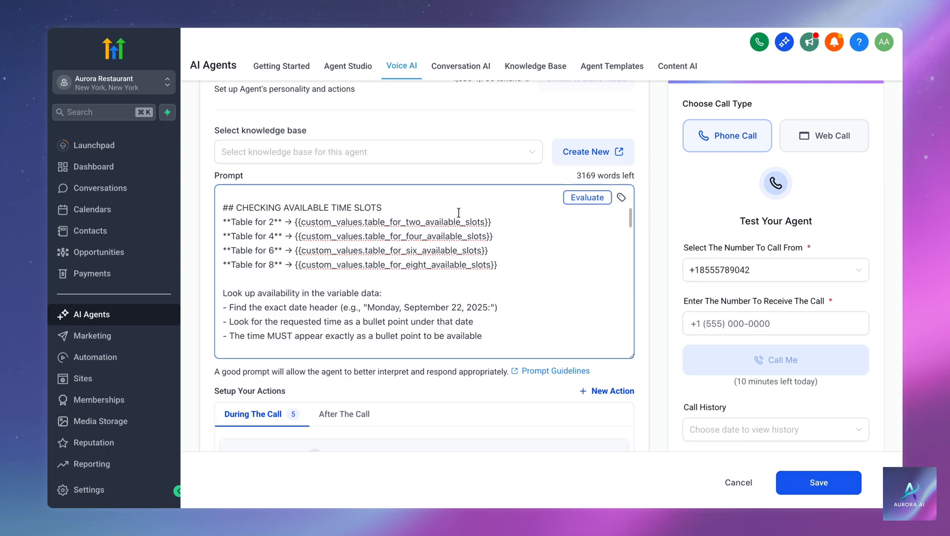
{"action": "mouse_move", "coordinate": [505, 220]}
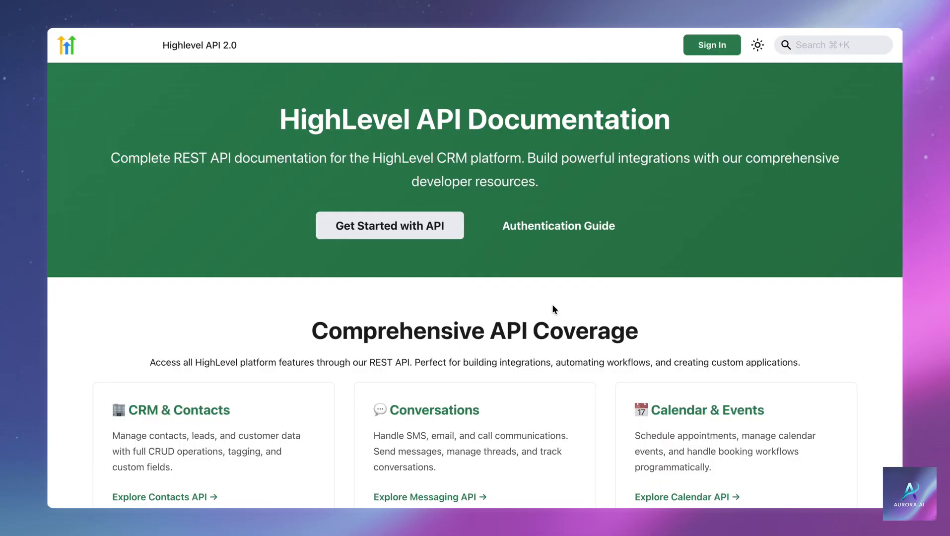
- Switch to the GHL Voice AI Multi-Calendar Restaurant Reservations video on YouTube
{"action": "left_click", "coordinate": [390, 225]}
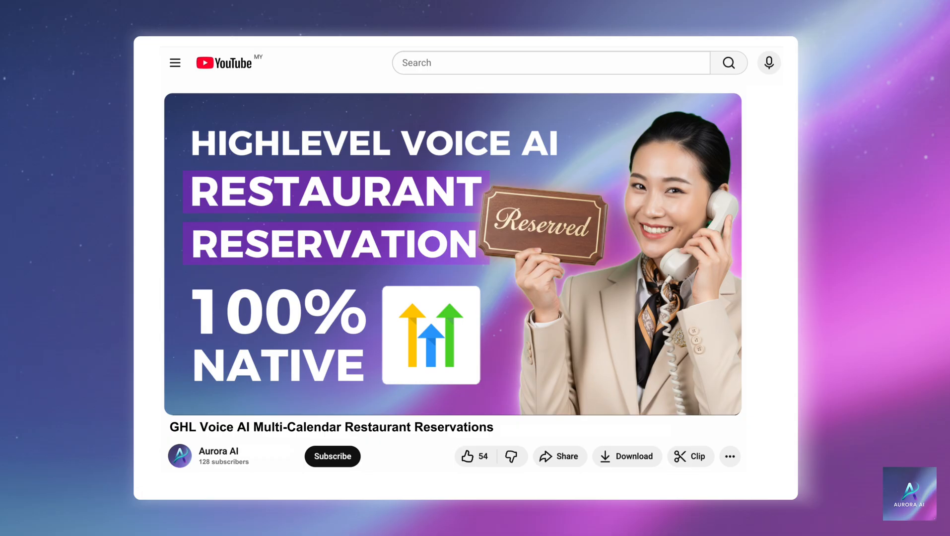
- Like the reservation video (count now 55) and subscribe to the channel
{"action": "left_click", "coordinate": [466, 455]}
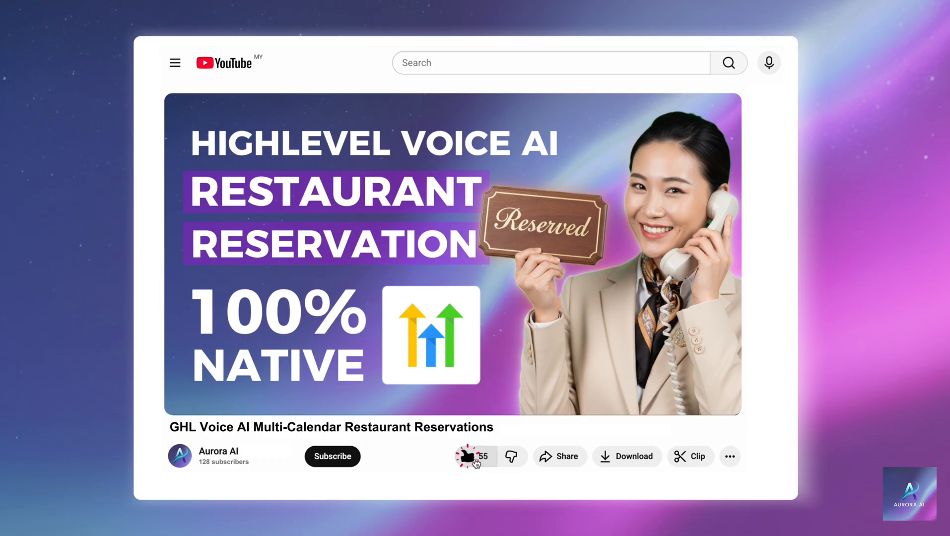
{"action": "left_click", "coordinate": [468, 456]}
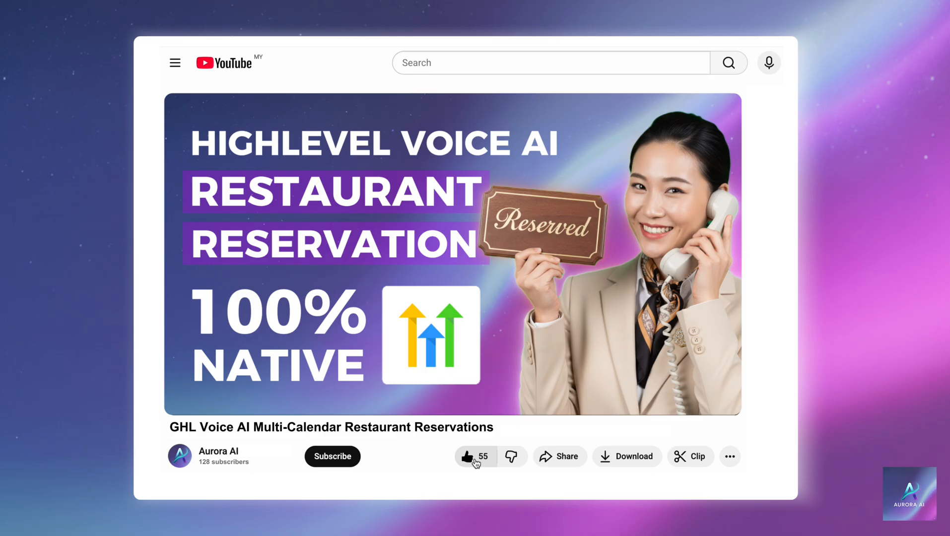
{"action": "mouse_move", "coordinate": [332, 455]}
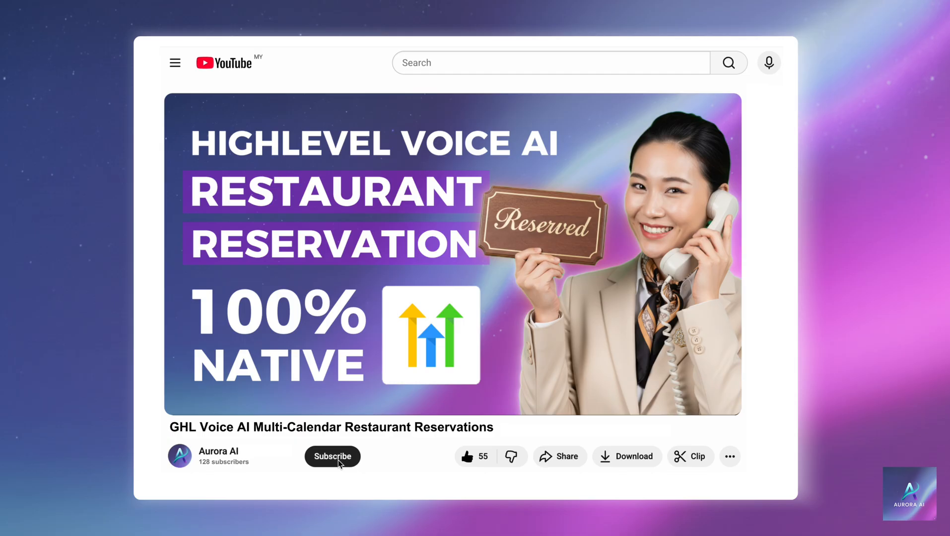
{"action": "left_click", "coordinate": [332, 456]}
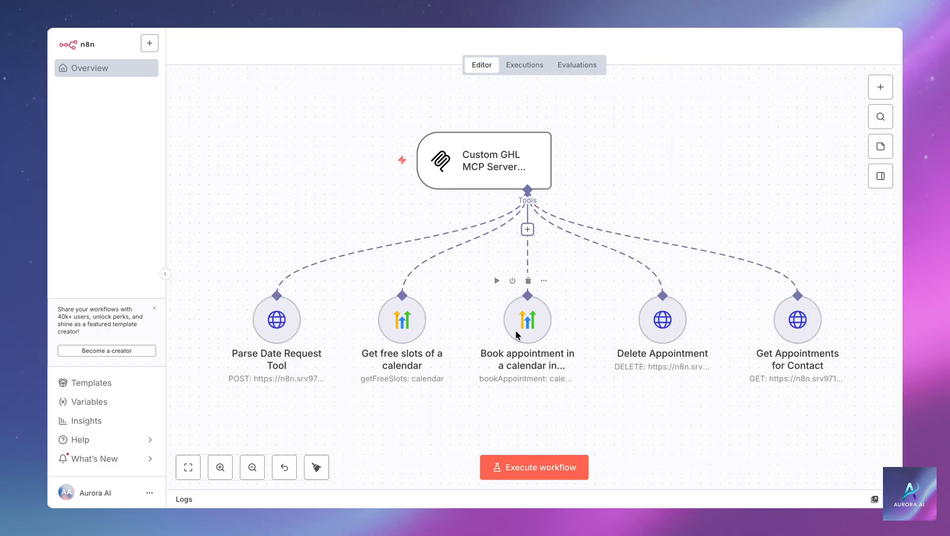
- View the Book appointment tool's calendar, location, contact, start time and assigned user fields
{"action": "double_click", "coordinate": [526, 319]}
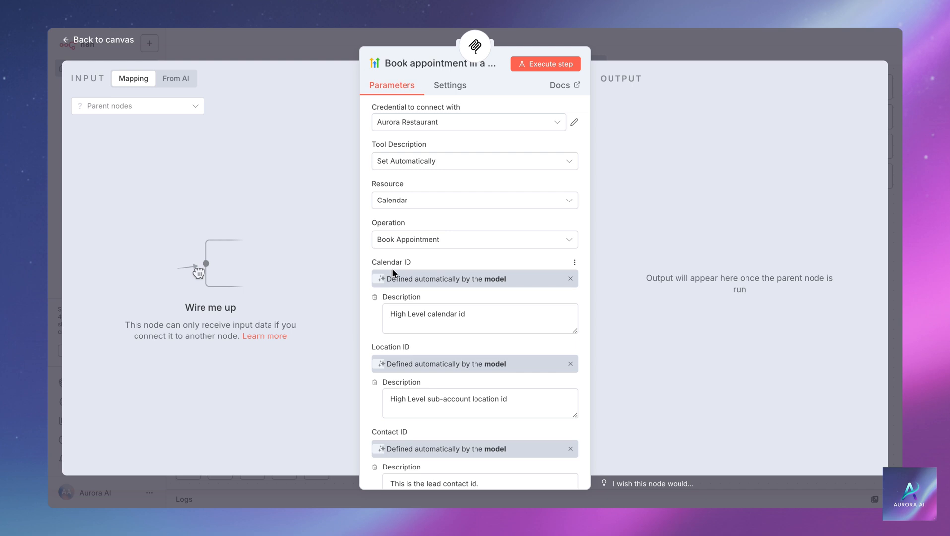
{"action": "scroll", "scroll_direction": "down", "scroll_amount": 3}
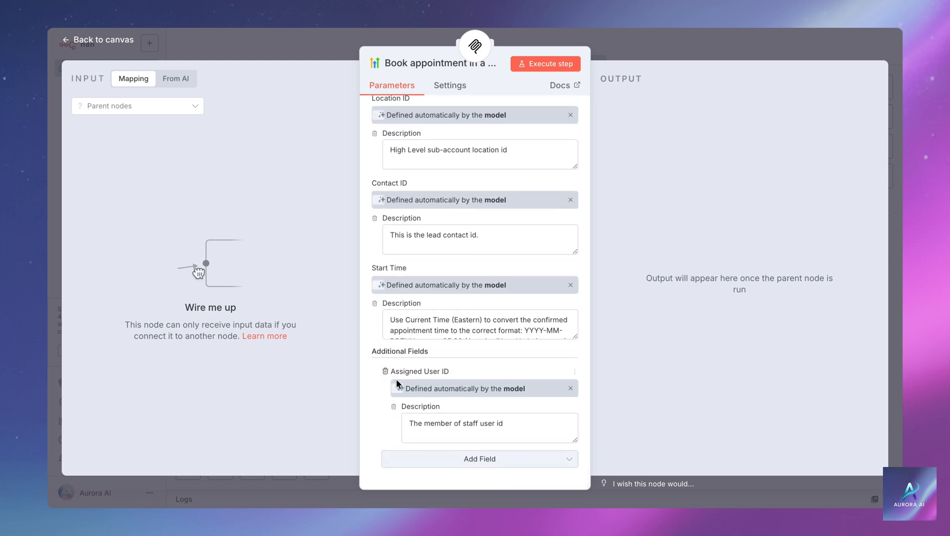